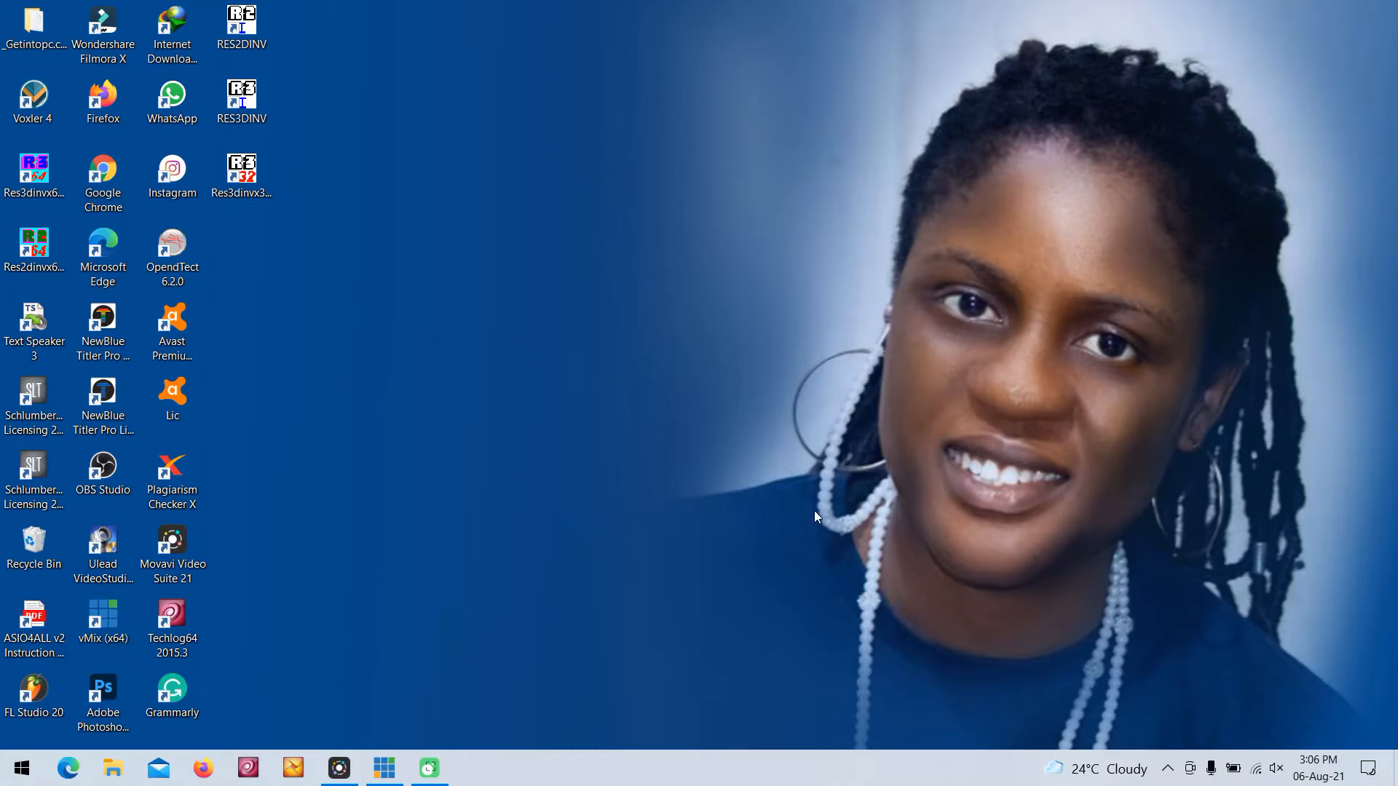
{"action": "mouse_move", "coordinate": [374, 693]}
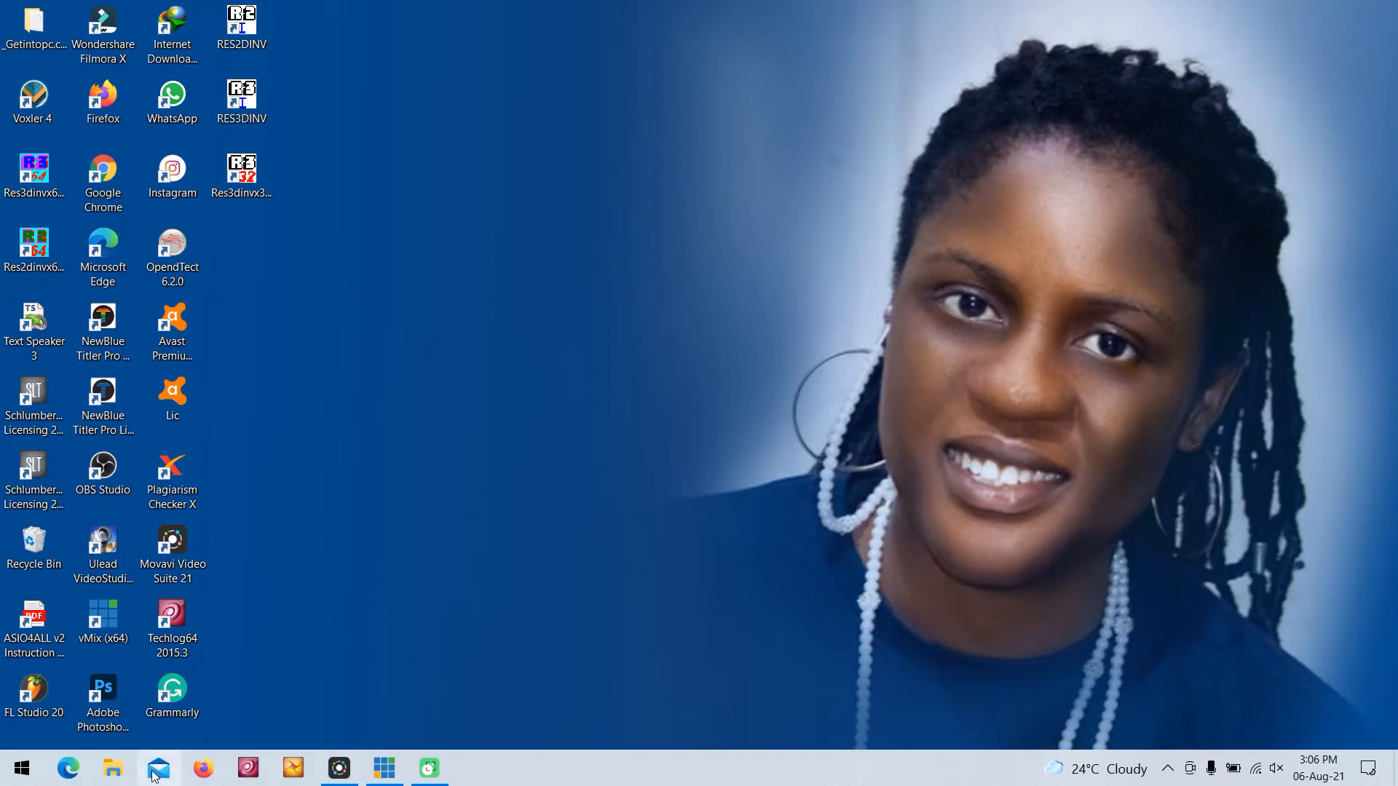
{"action": "mouse_move", "coordinate": [158, 768]}
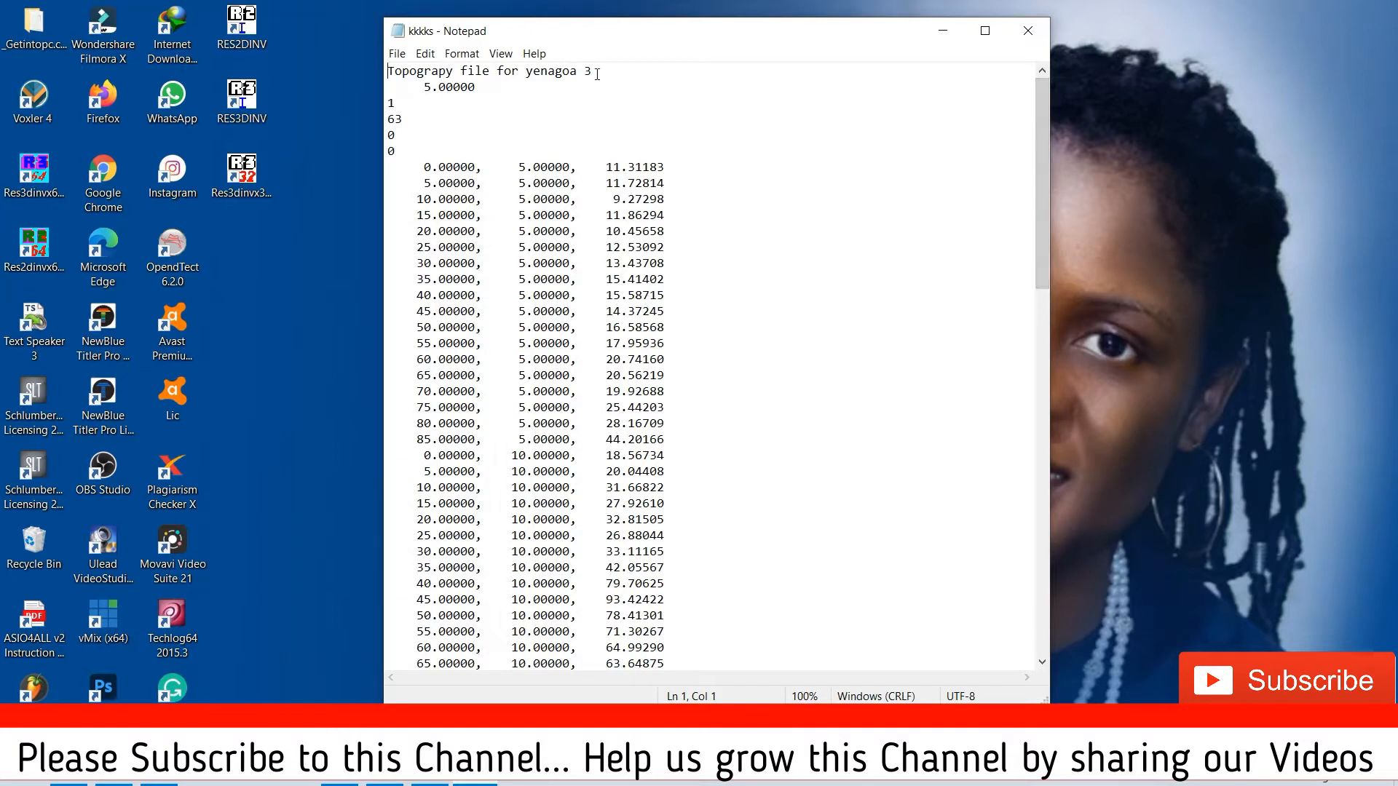
{"action": "left_click_drag", "start_coordinate": [413, 70], "coordinate": [591, 70]}
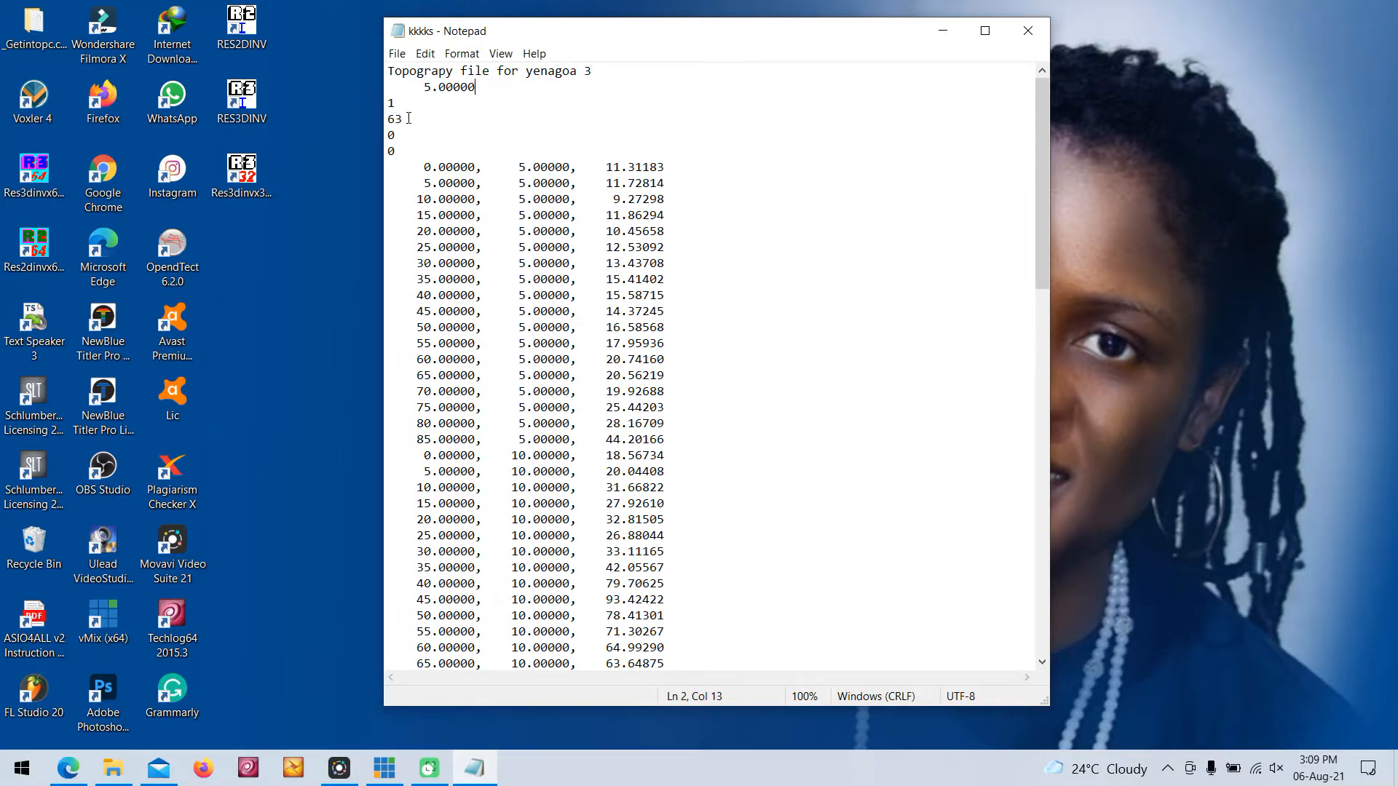
{"action": "double_click", "coordinate": [393, 118]}
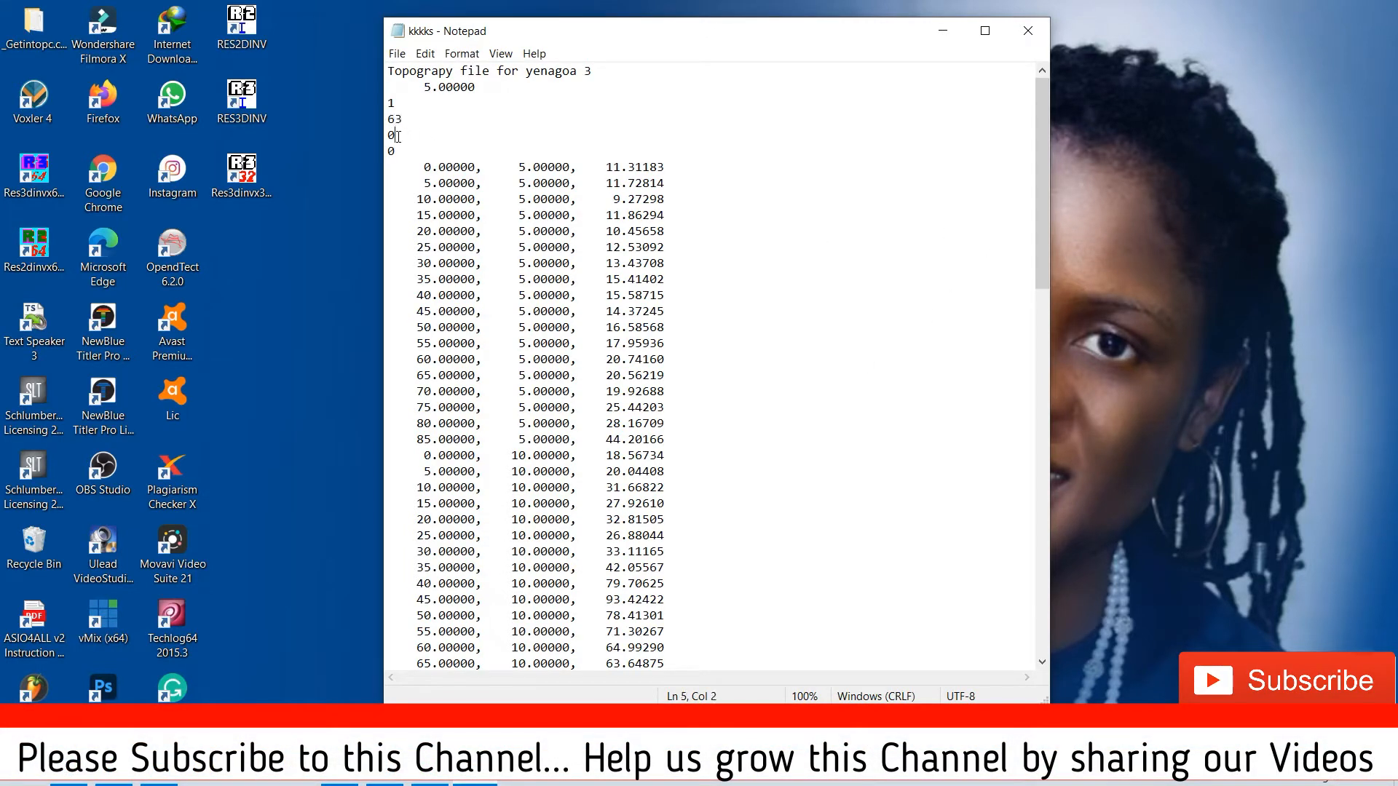
{"action": "double_click", "coordinate": [389, 136]}
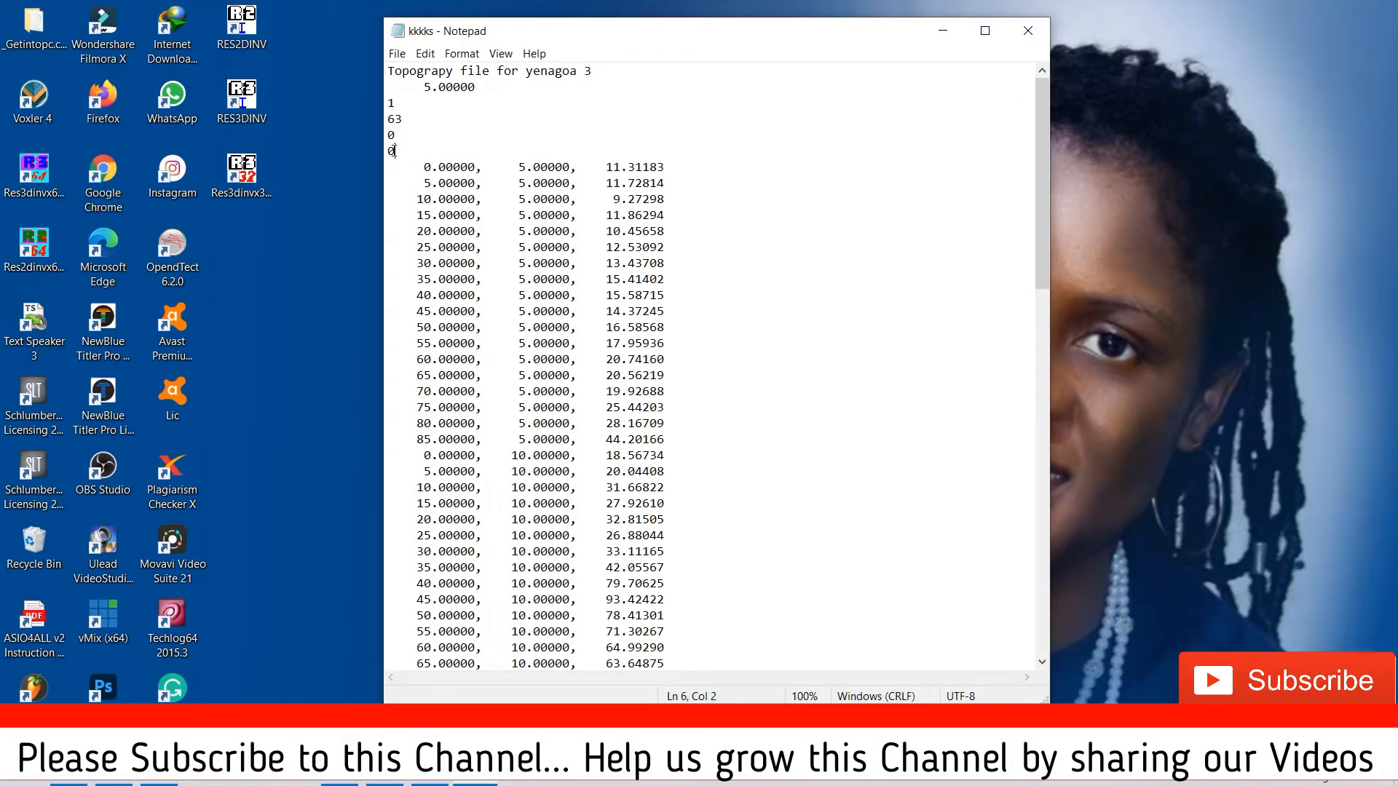
{"action": "left_click", "coordinate": [424, 166]}
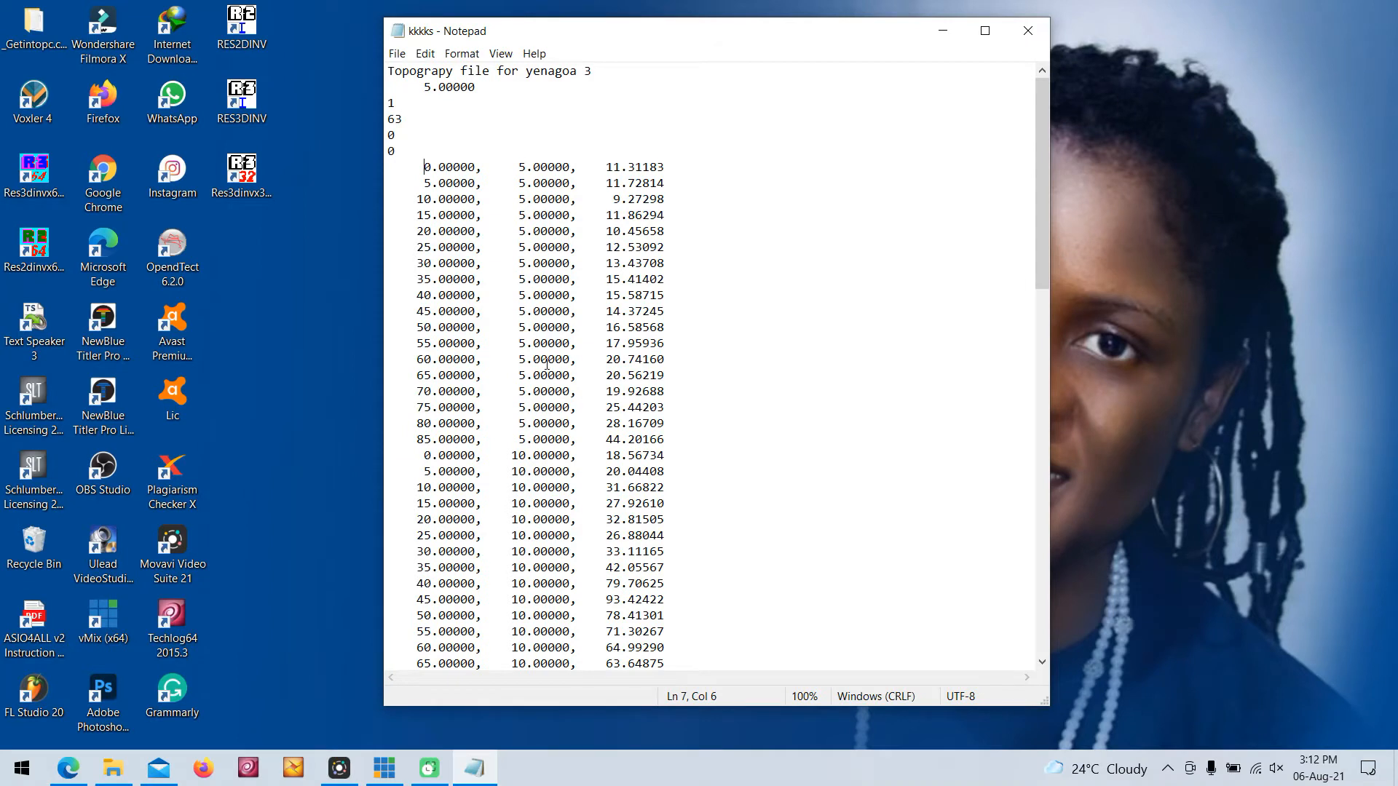
{"action": "mouse_move", "coordinate": [575, 259]}
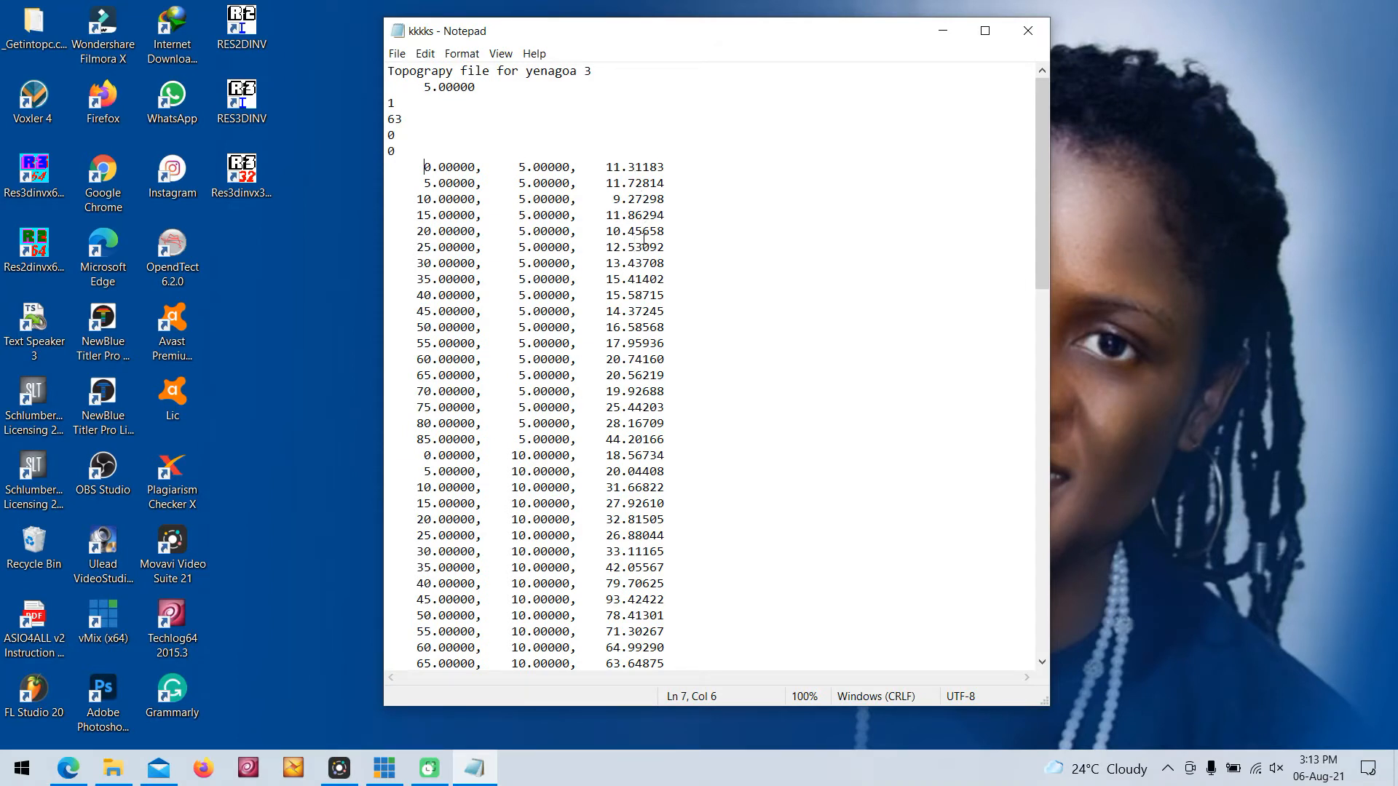
Scroll to the 21-point topography section and the closing zero lines at the file's end.
{"action": "scroll", "scroll_direction": "down", "scroll_amount": 3}
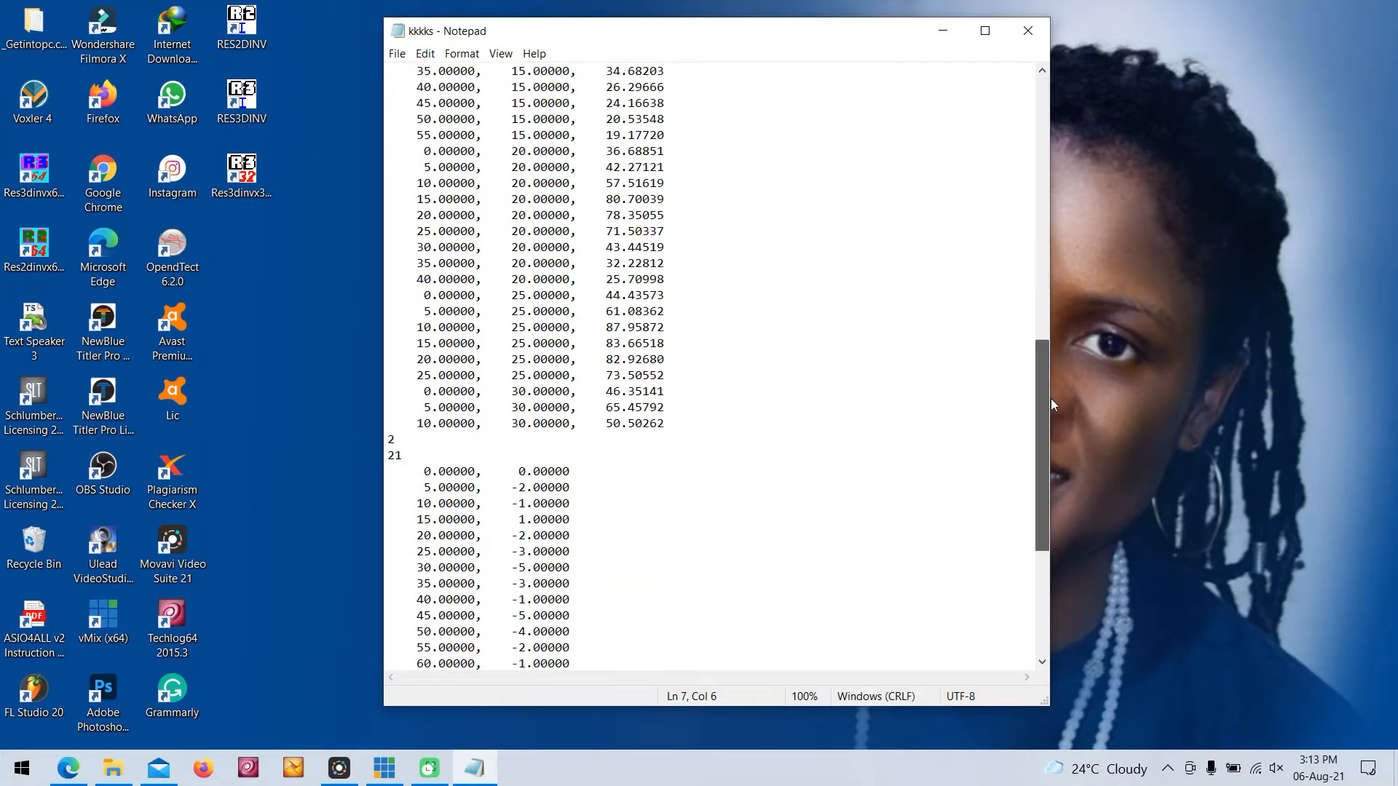
{"action": "mouse_move", "coordinate": [414, 401]}
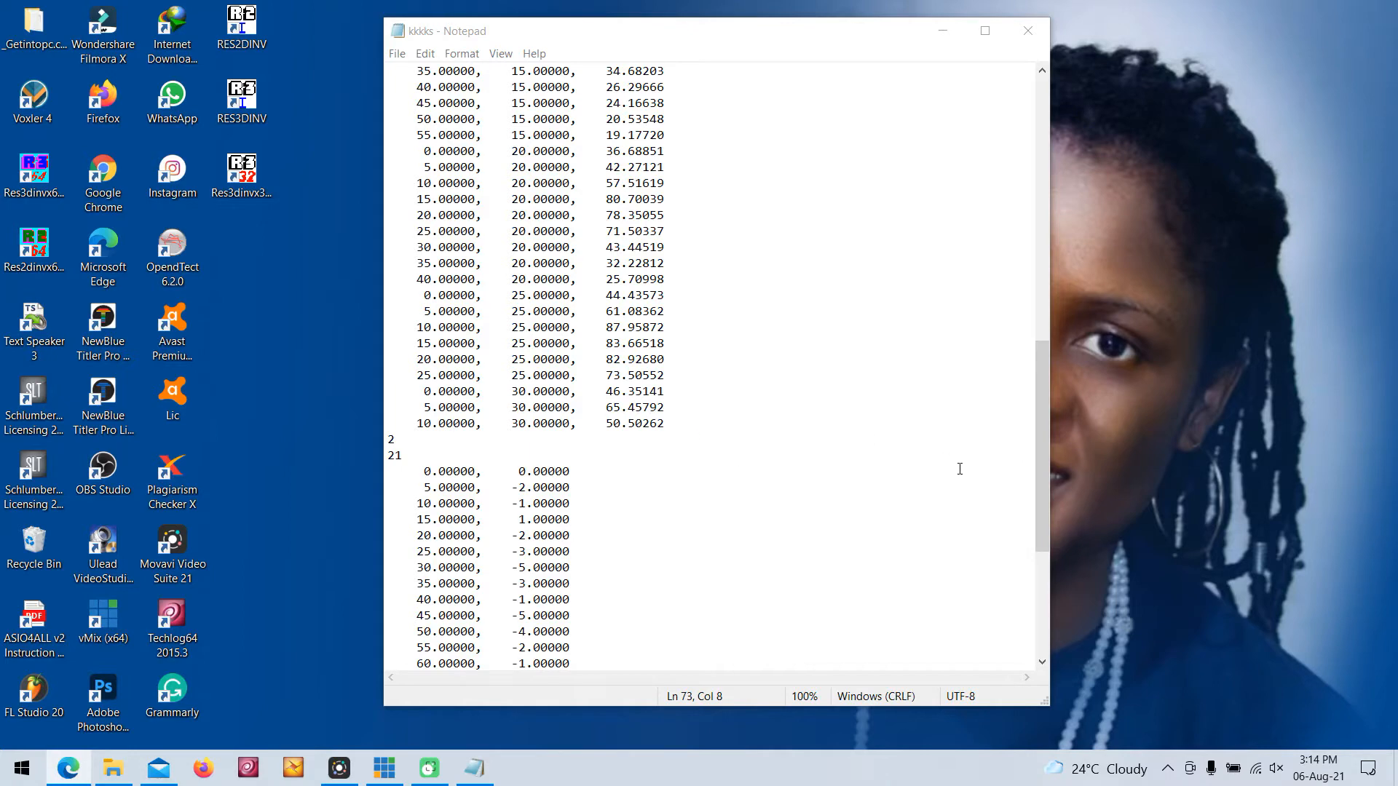
{"action": "scroll", "scroll_direction": "down", "scroll_amount": 3}
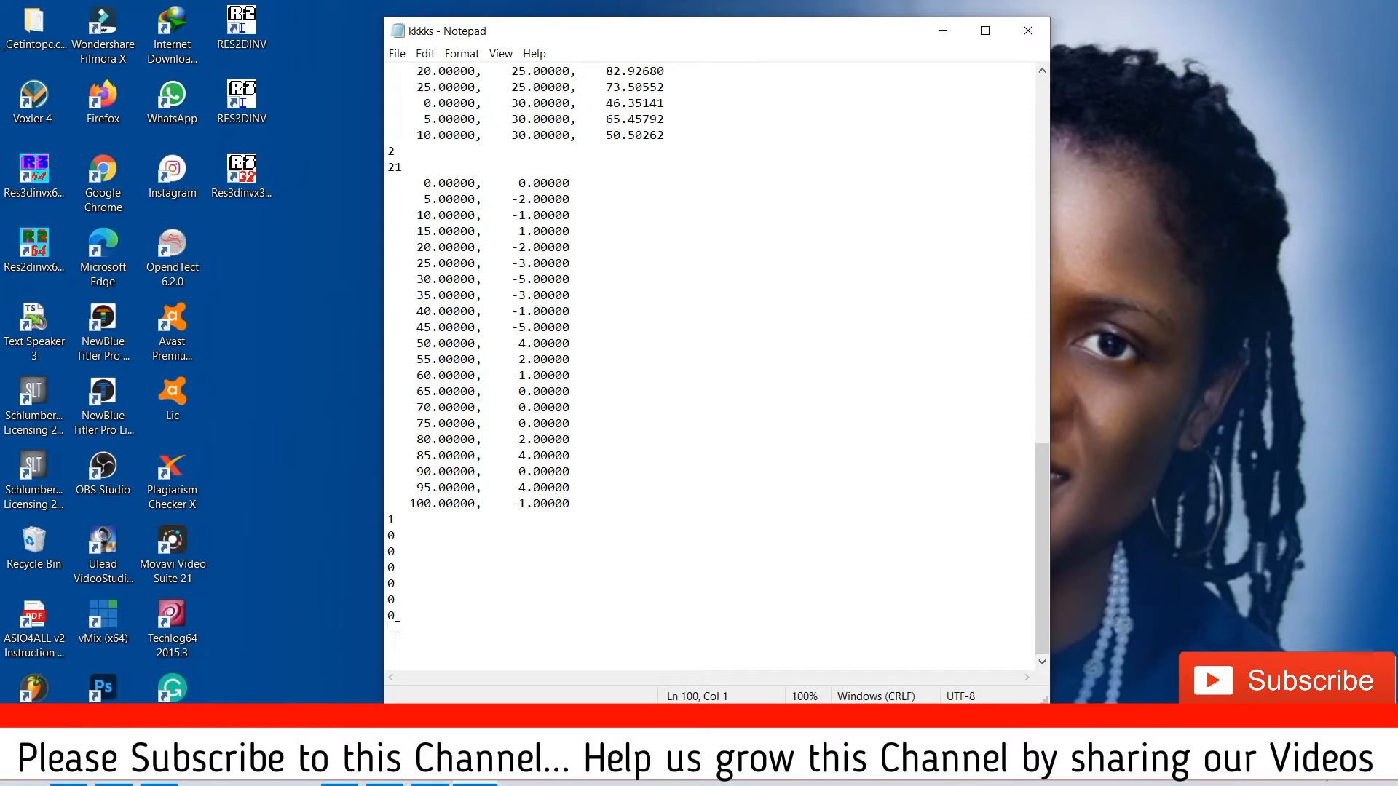
{"action": "mouse_move", "coordinate": [396, 54]}
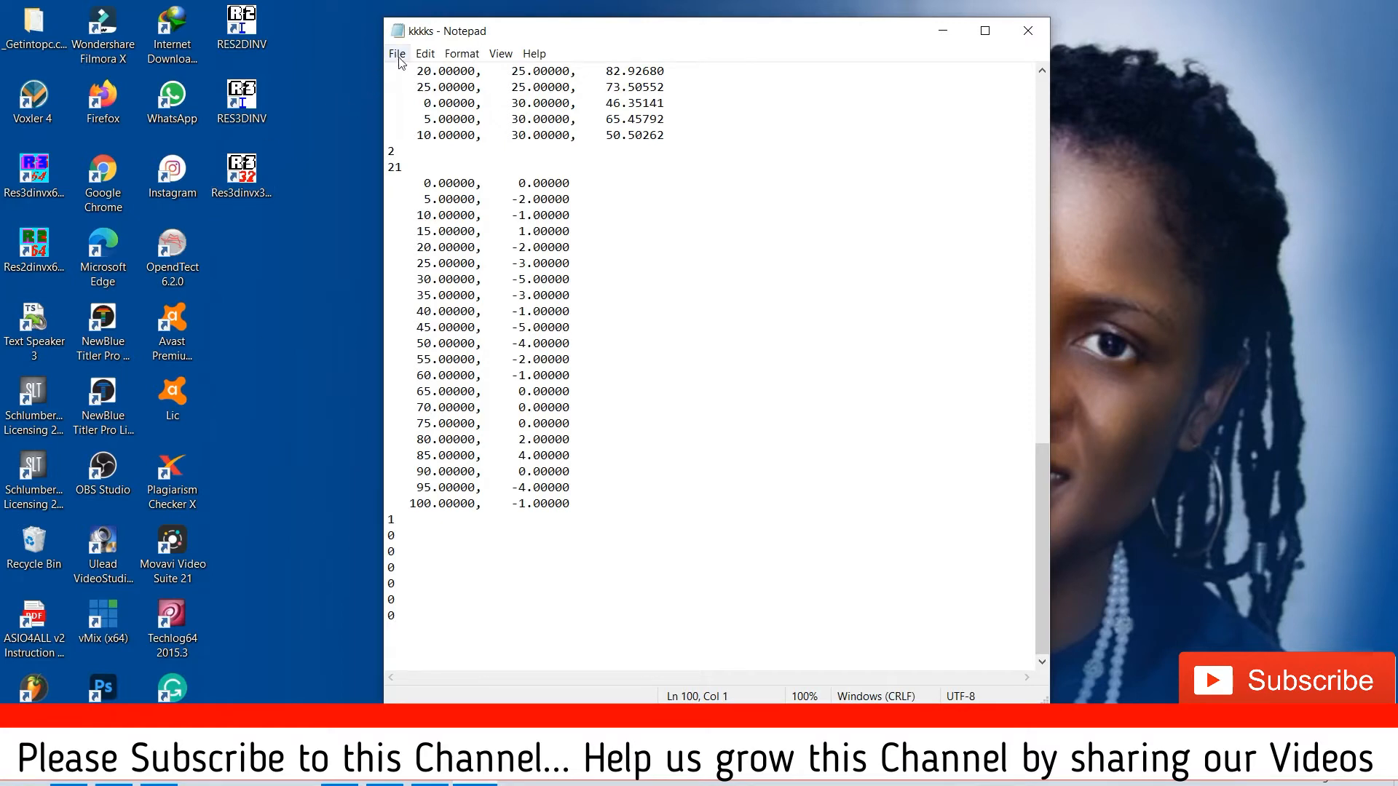
Save the data as a new text file 'test tutor' in Downloads and close Notepad.
{"action": "left_click", "coordinate": [396, 54]}
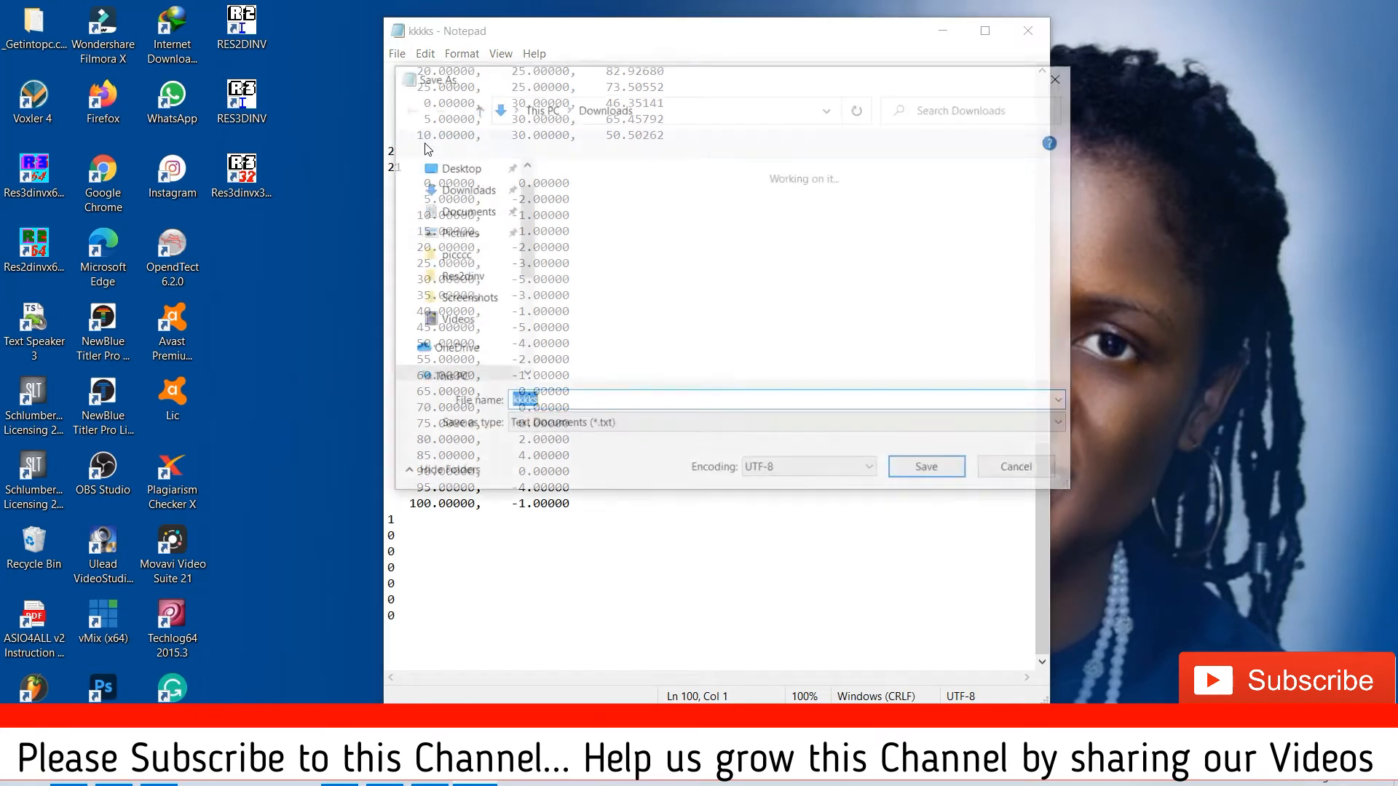
{"action": "type", "text": "test tuto"}
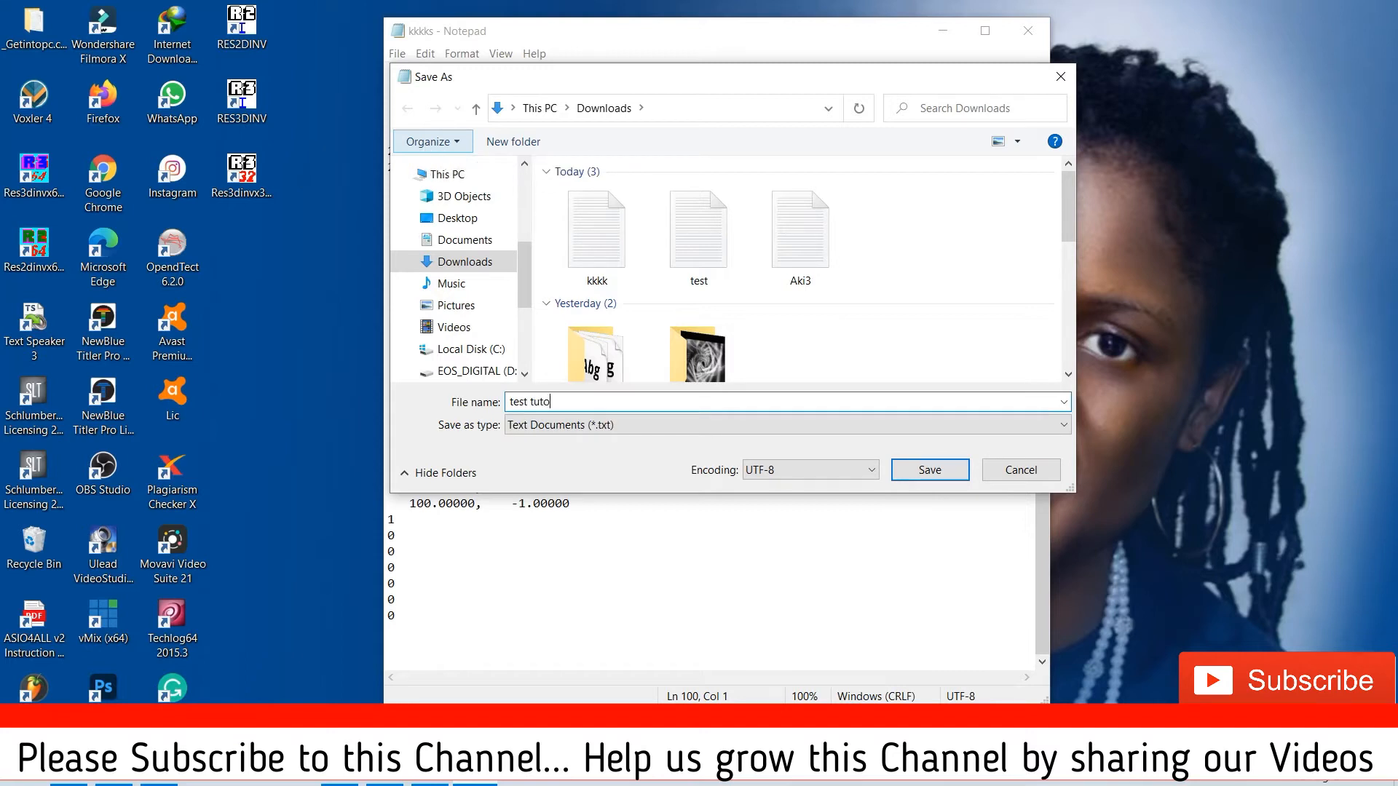
{"action": "left_click", "coordinate": [798, 230]}
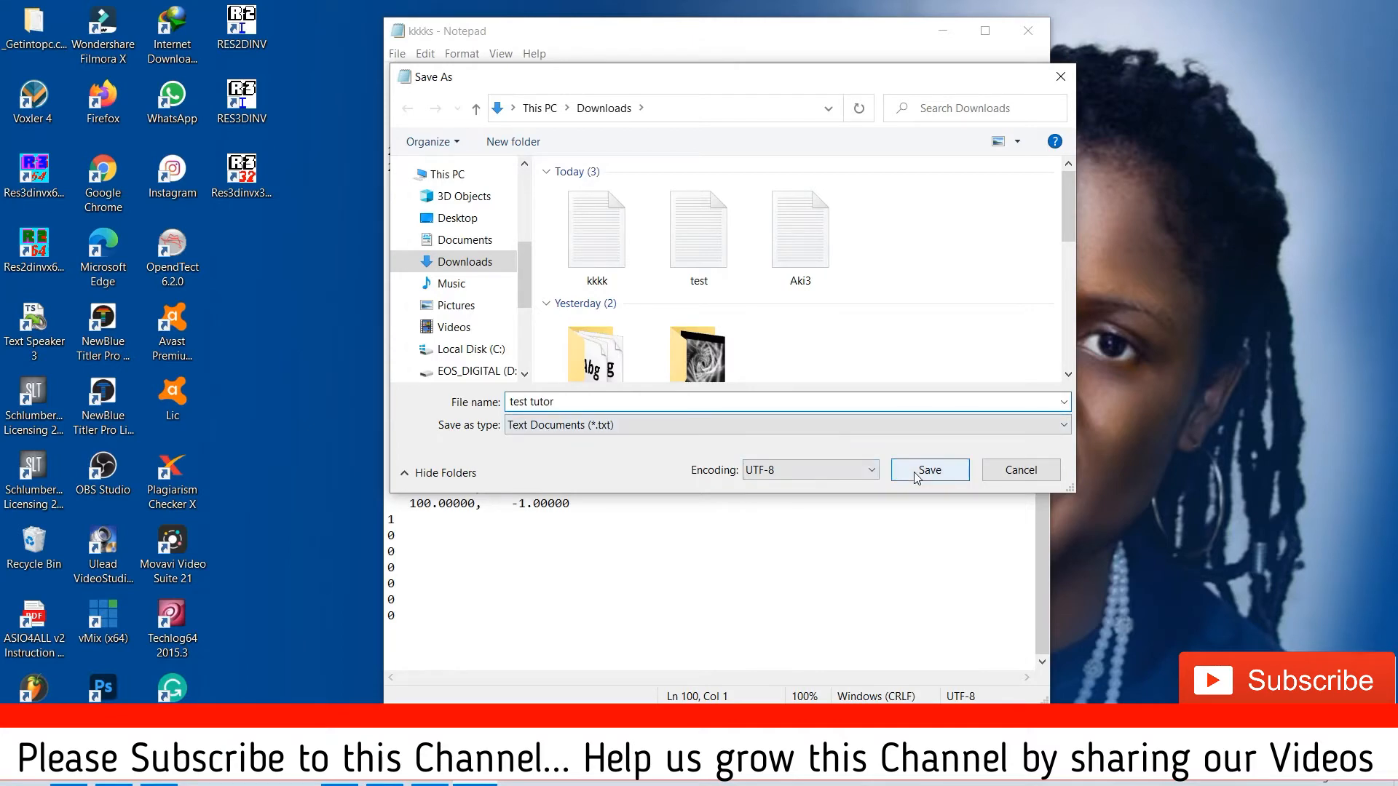
{"action": "left_click", "coordinate": [929, 470]}
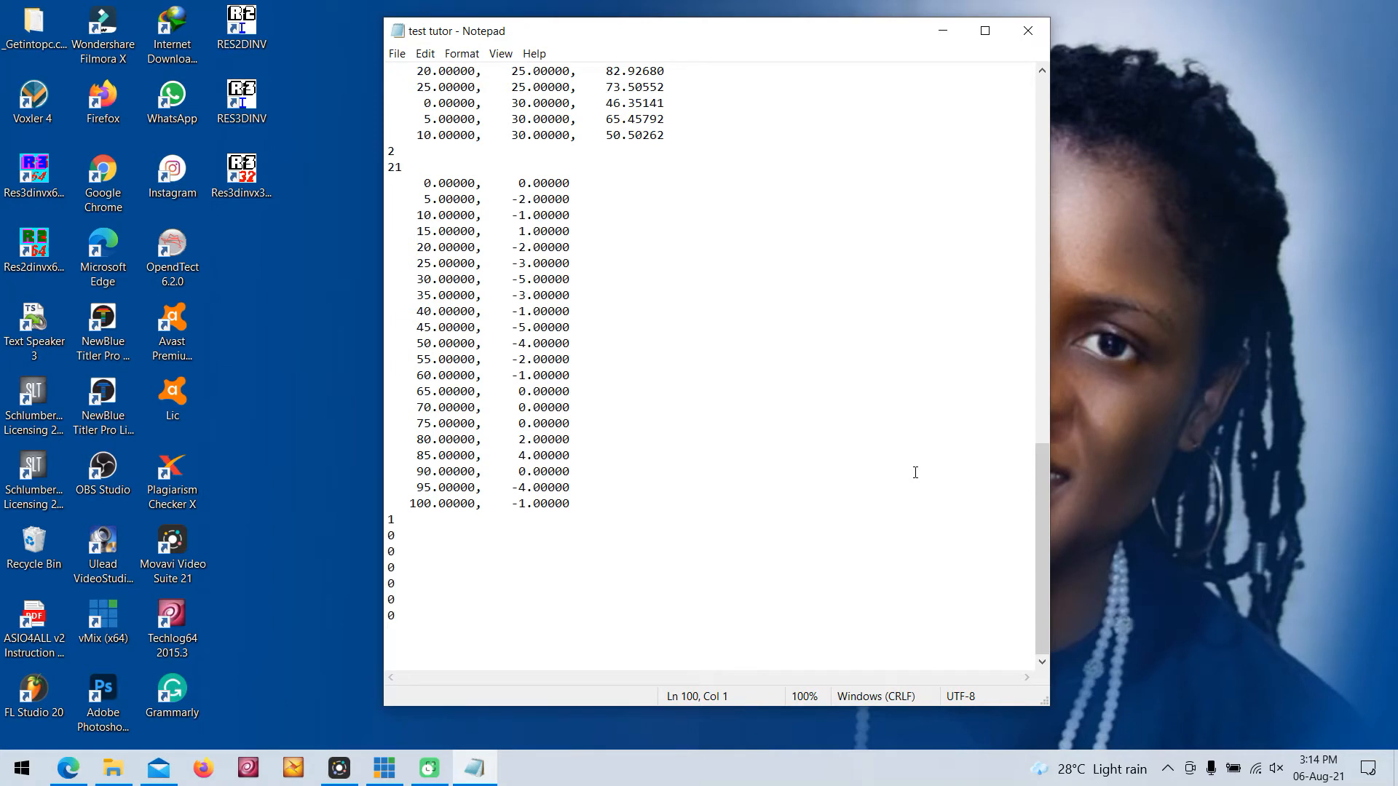
{"action": "mouse_move", "coordinate": [986, 527]}
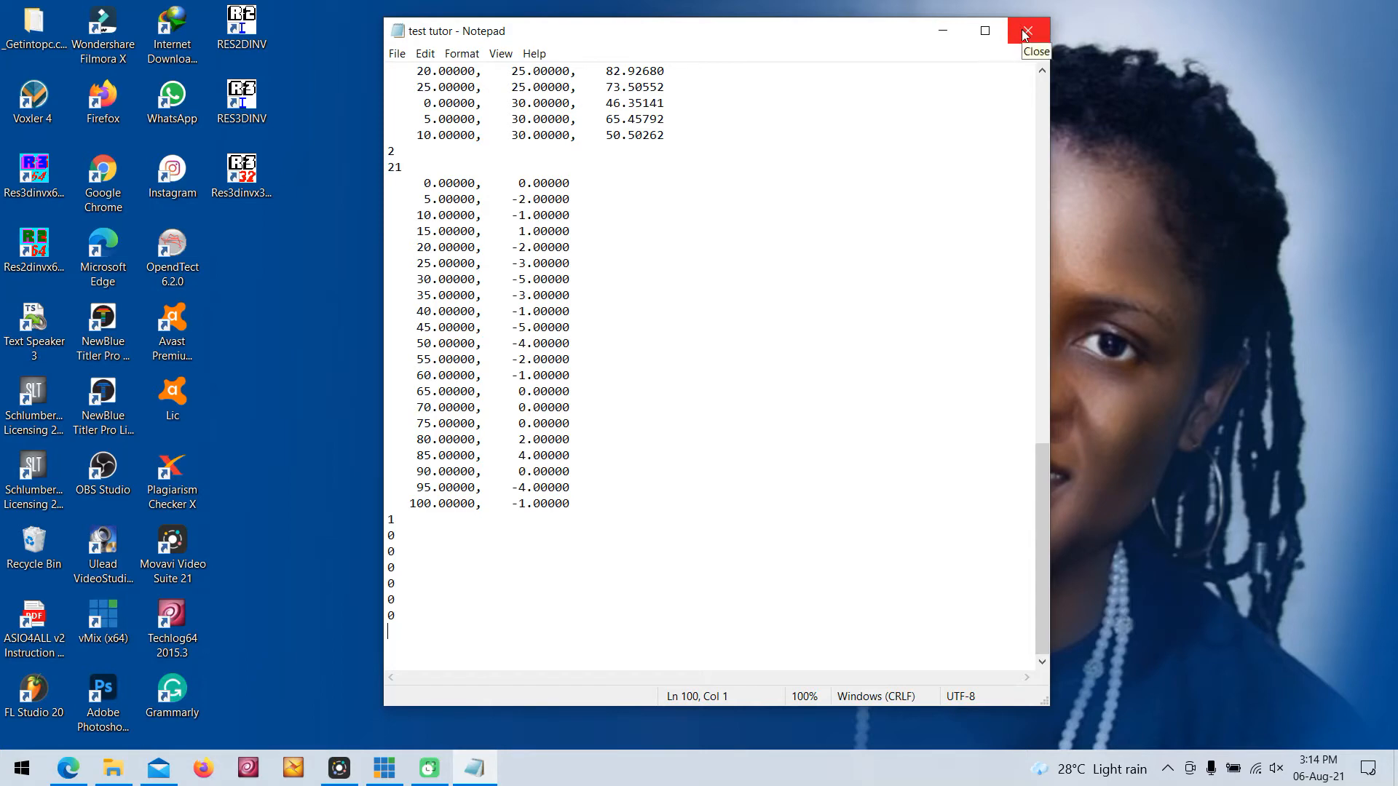
{"action": "left_click", "coordinate": [1023, 30]}
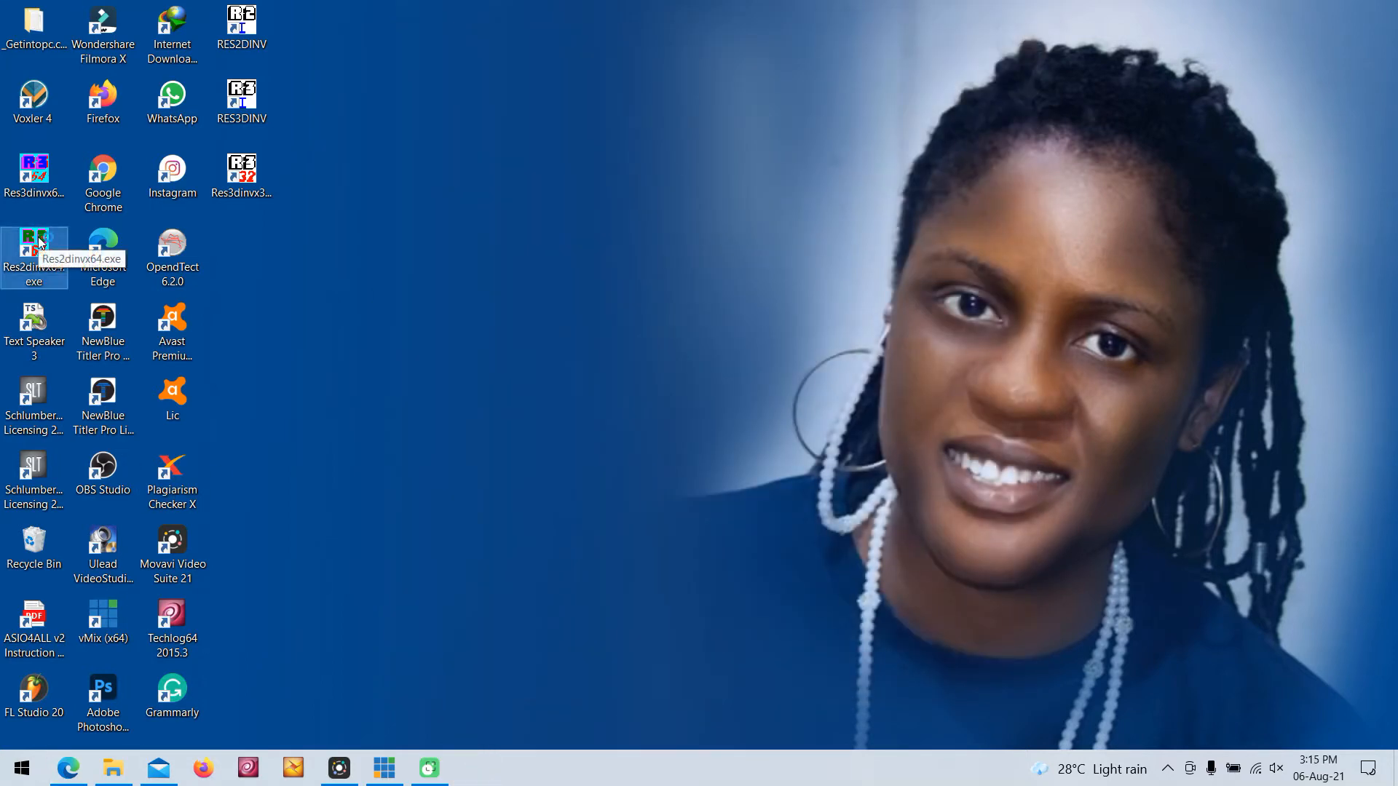
Launch RES2DINV, dismiss the resources notice and start reading a data file.
{"action": "double_click", "coordinate": [33, 245]}
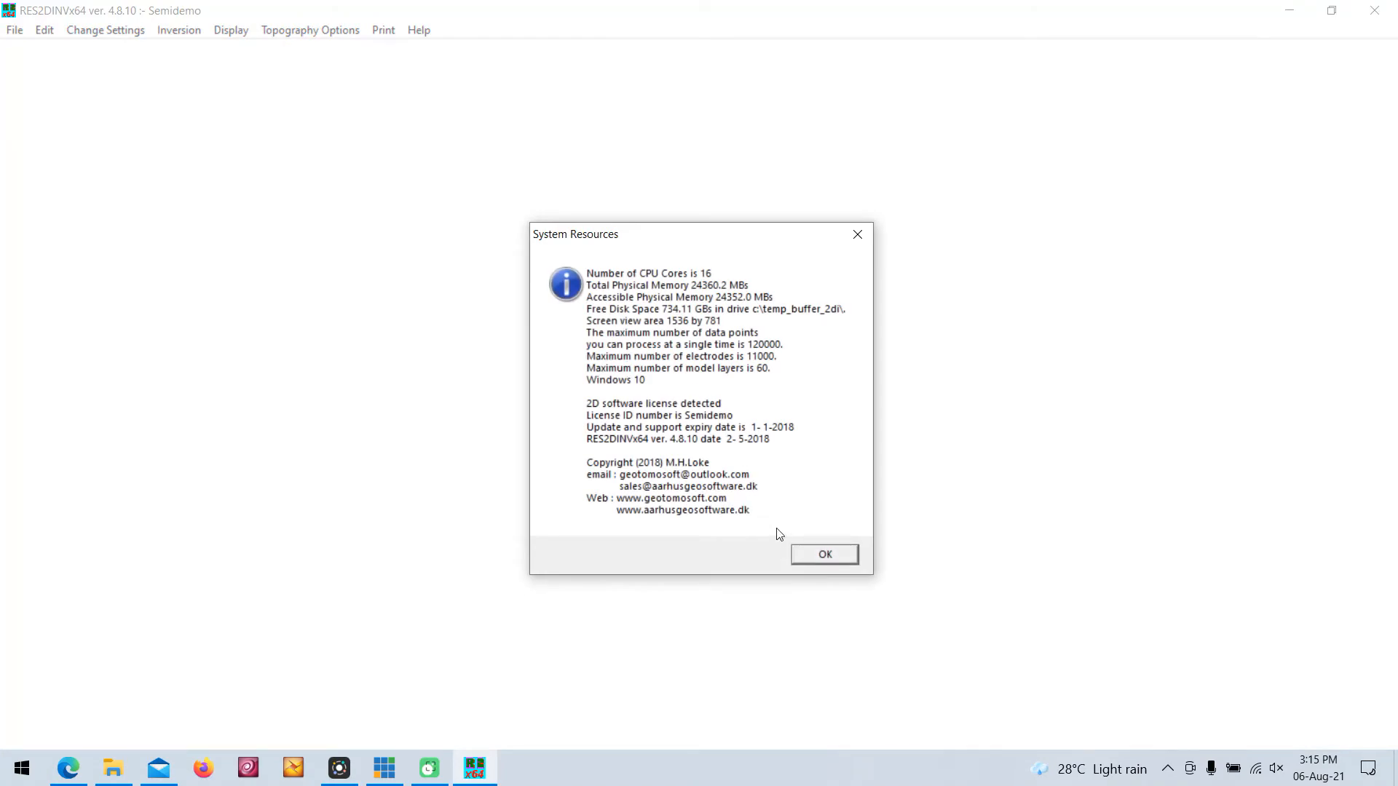
{"action": "left_click", "coordinate": [822, 553]}
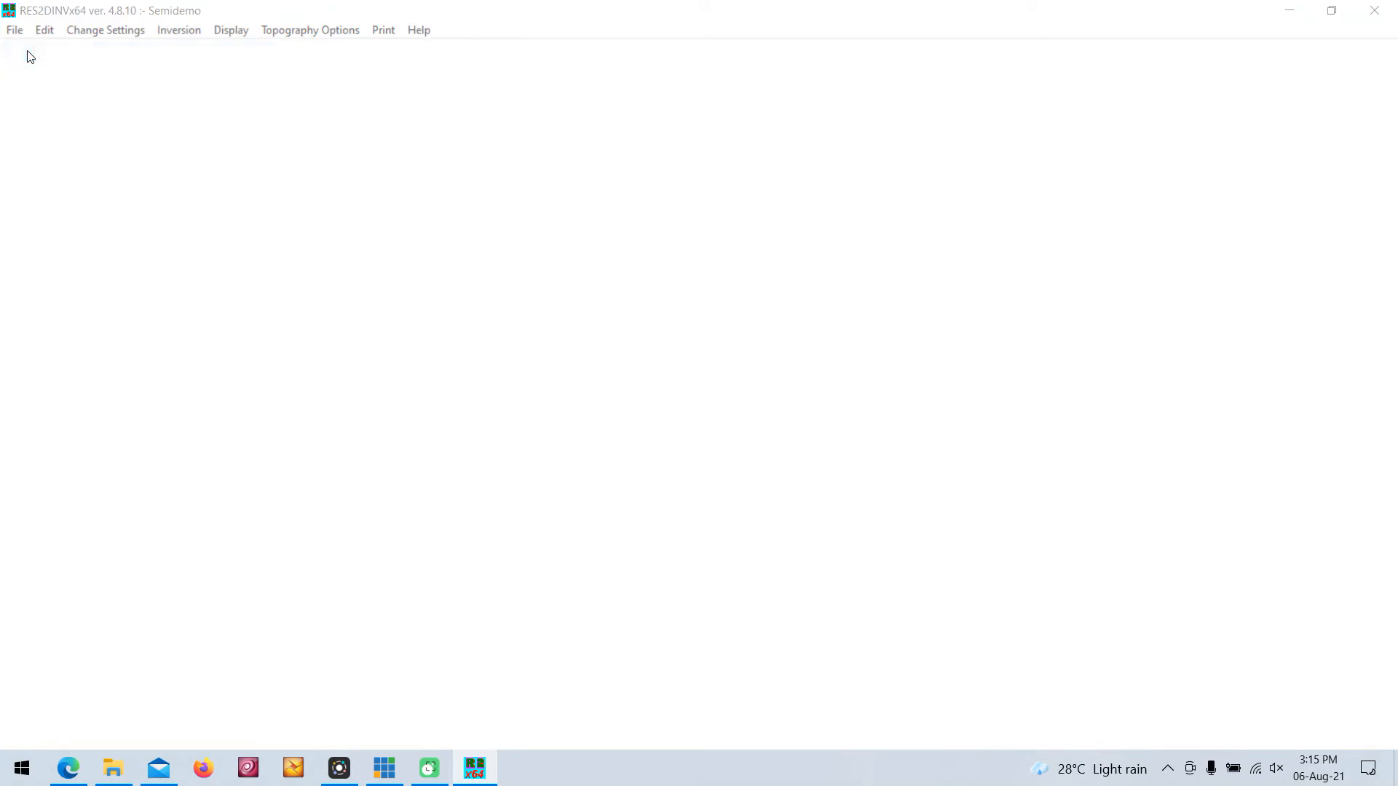
{"action": "left_click", "coordinate": [14, 29]}
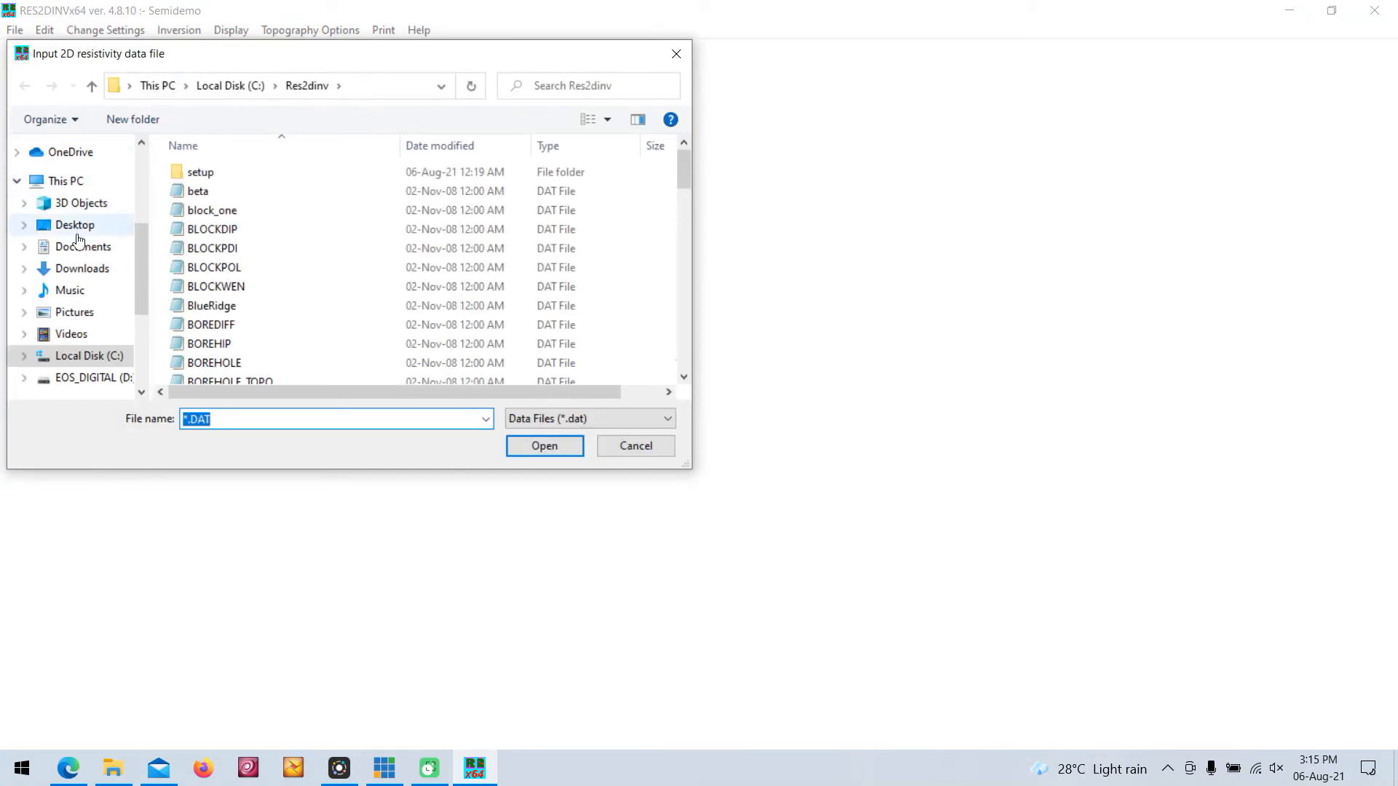
{"action": "left_click", "coordinate": [83, 246]}
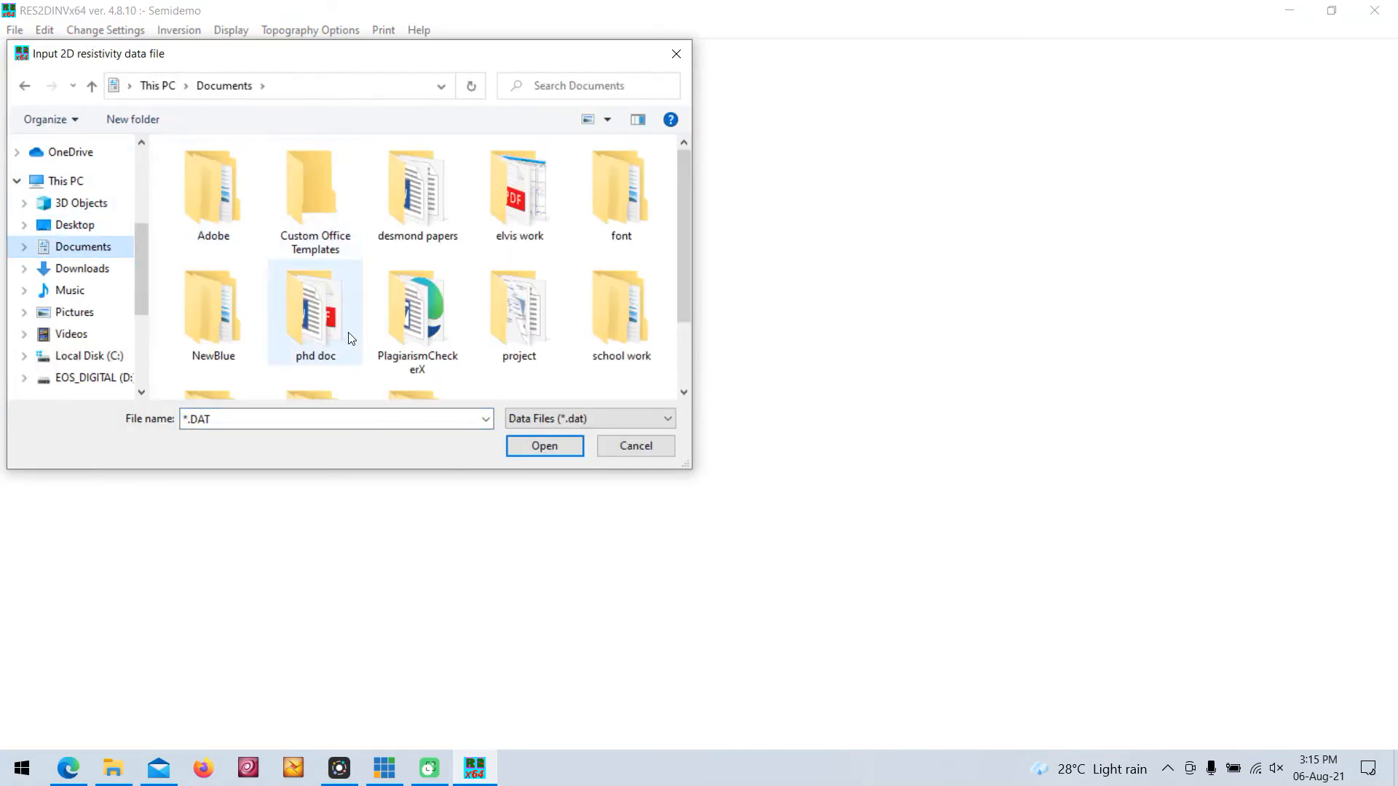
Show all file types, pick 'test tutor' from Downloads and load it.
{"action": "left_click", "coordinate": [336, 420]}
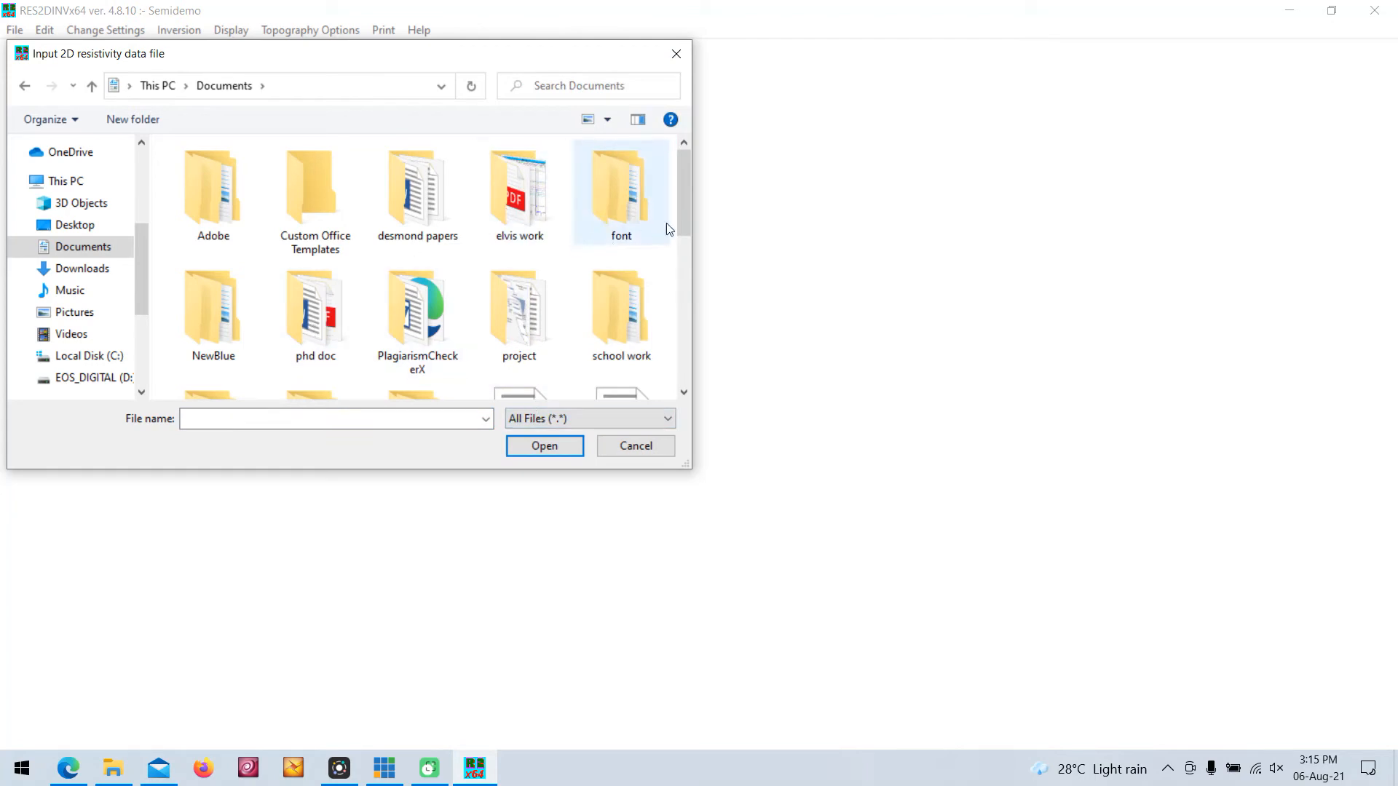
{"action": "left_click", "coordinate": [82, 268]}
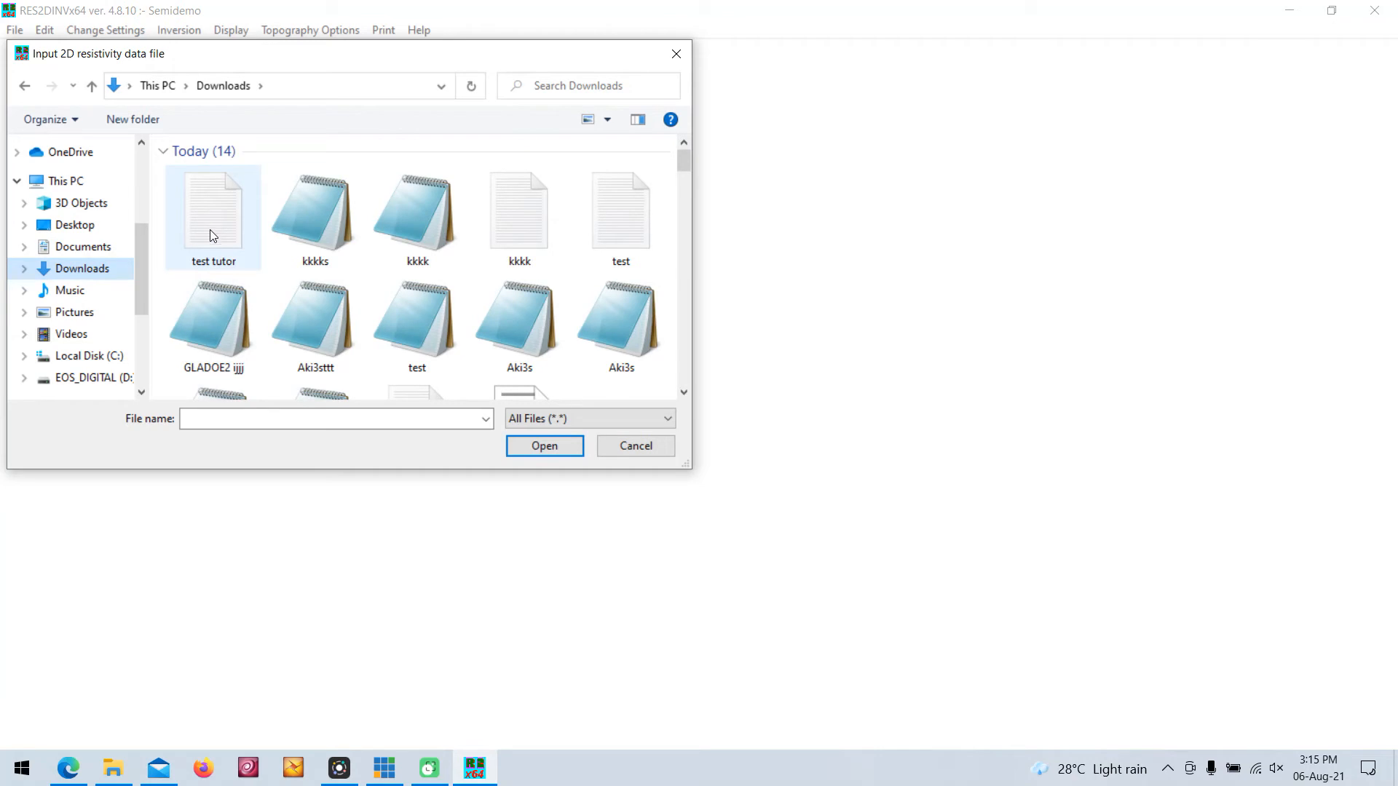
{"action": "left_click", "coordinate": [213, 214]}
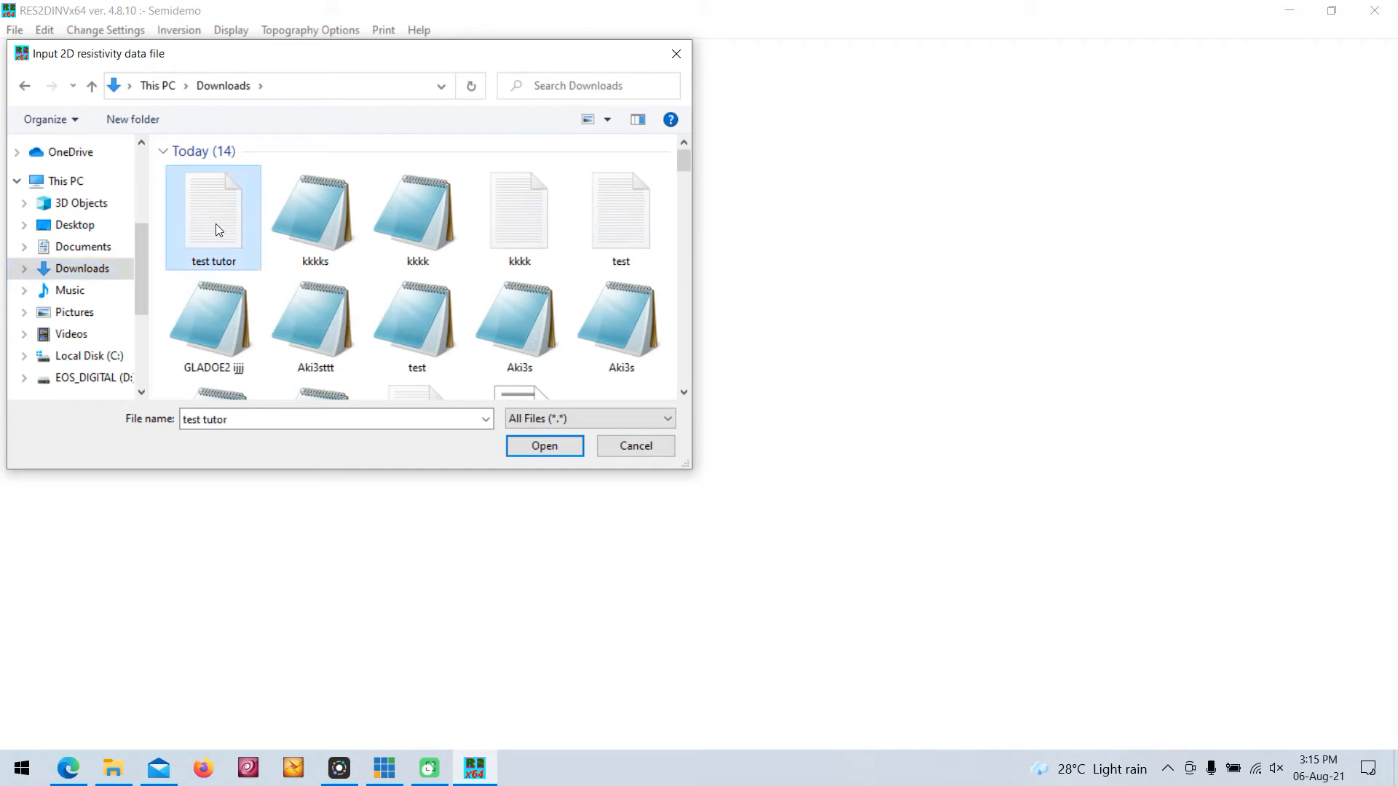
{"action": "left_click", "coordinate": [543, 445]}
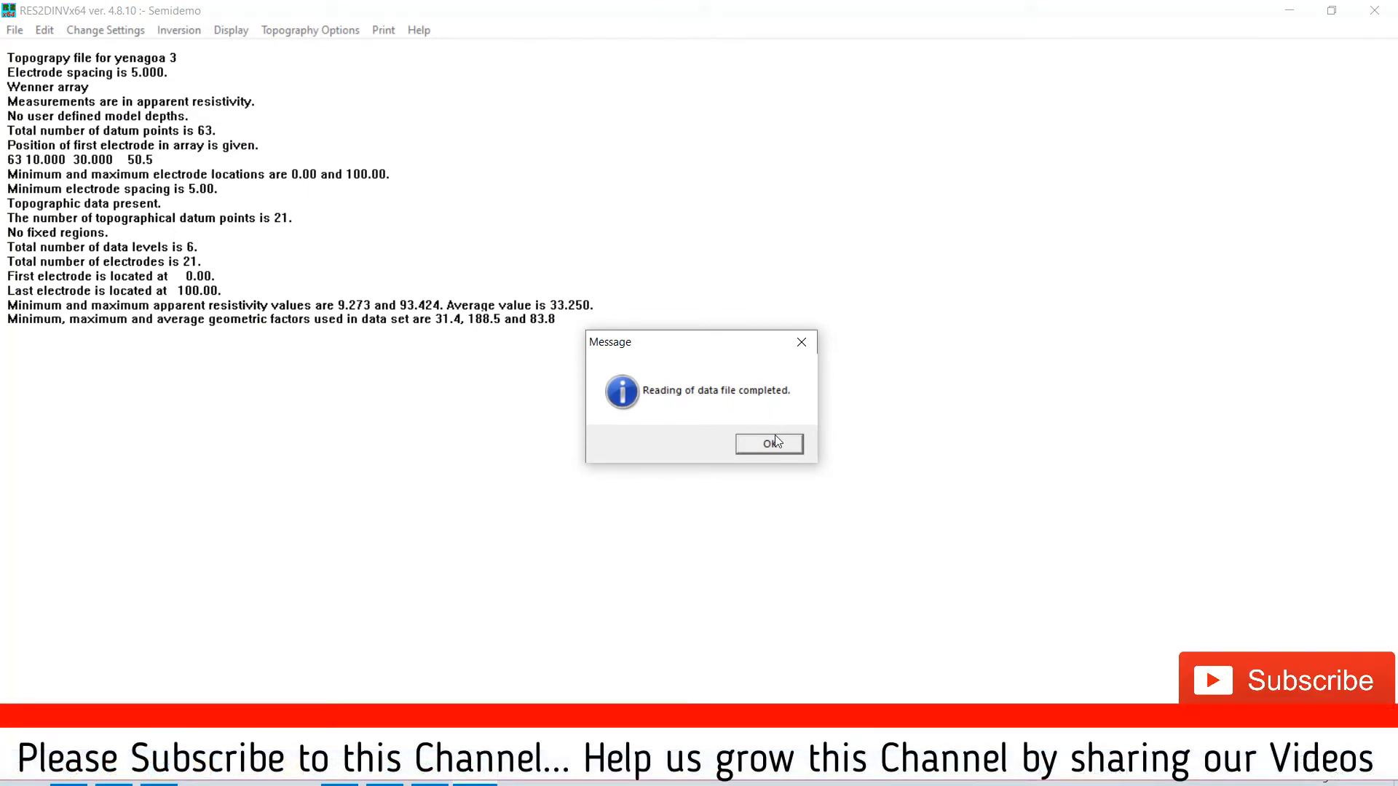
Acknowledge the read, then plot the Yenagoa 3 topography, original and trend-removed.
{"action": "left_click", "coordinate": [767, 444]}
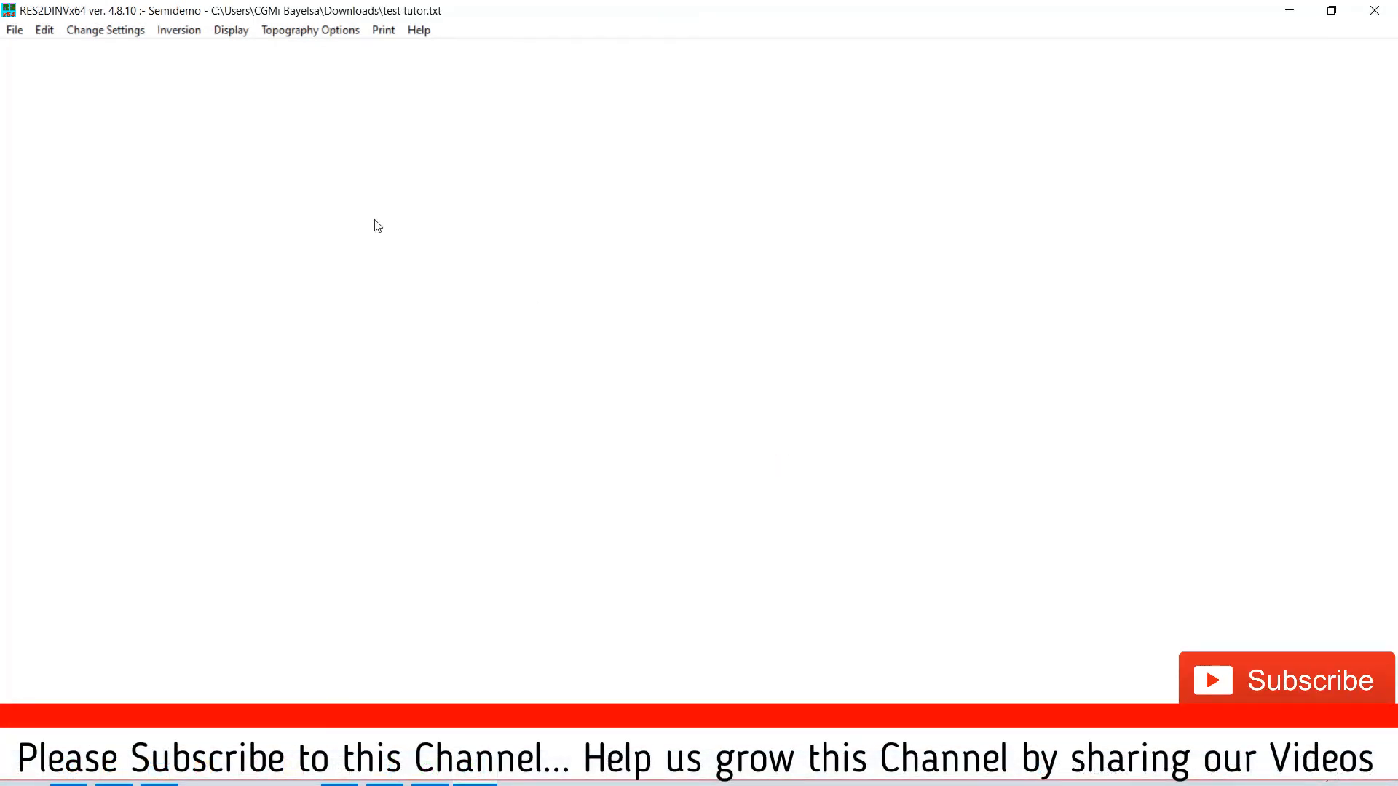
{"action": "left_click", "coordinate": [309, 29]}
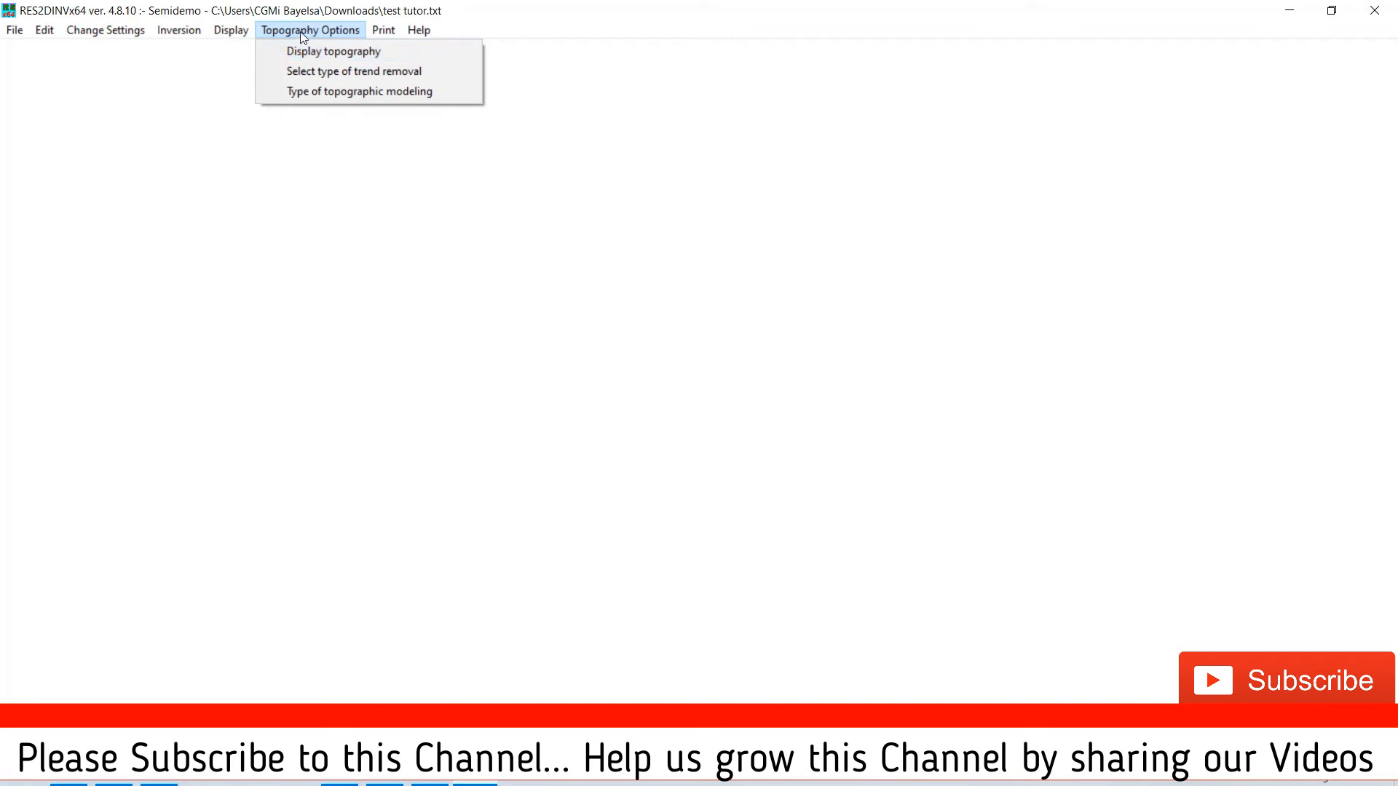
{"action": "mouse_move", "coordinate": [335, 51]}
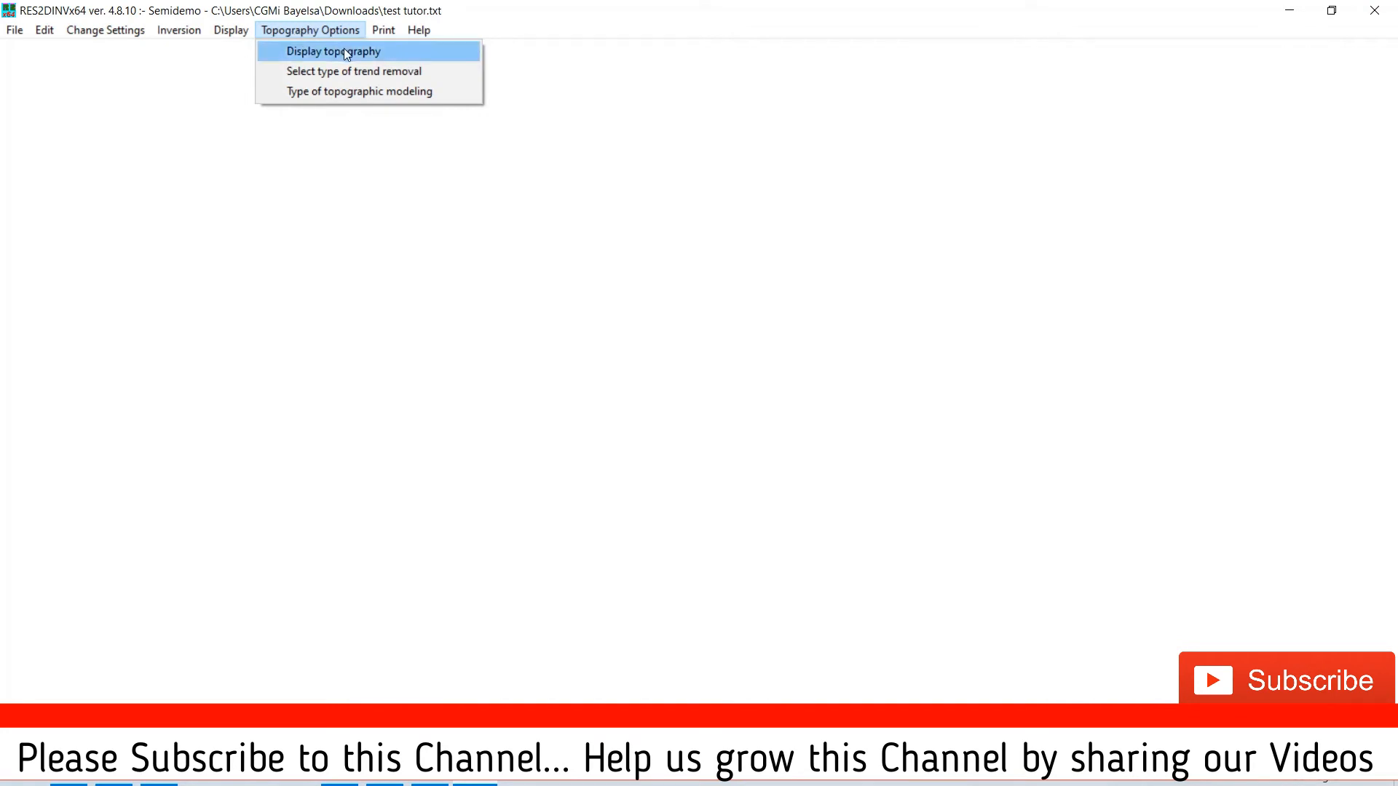
{"action": "left_click", "coordinate": [332, 51]}
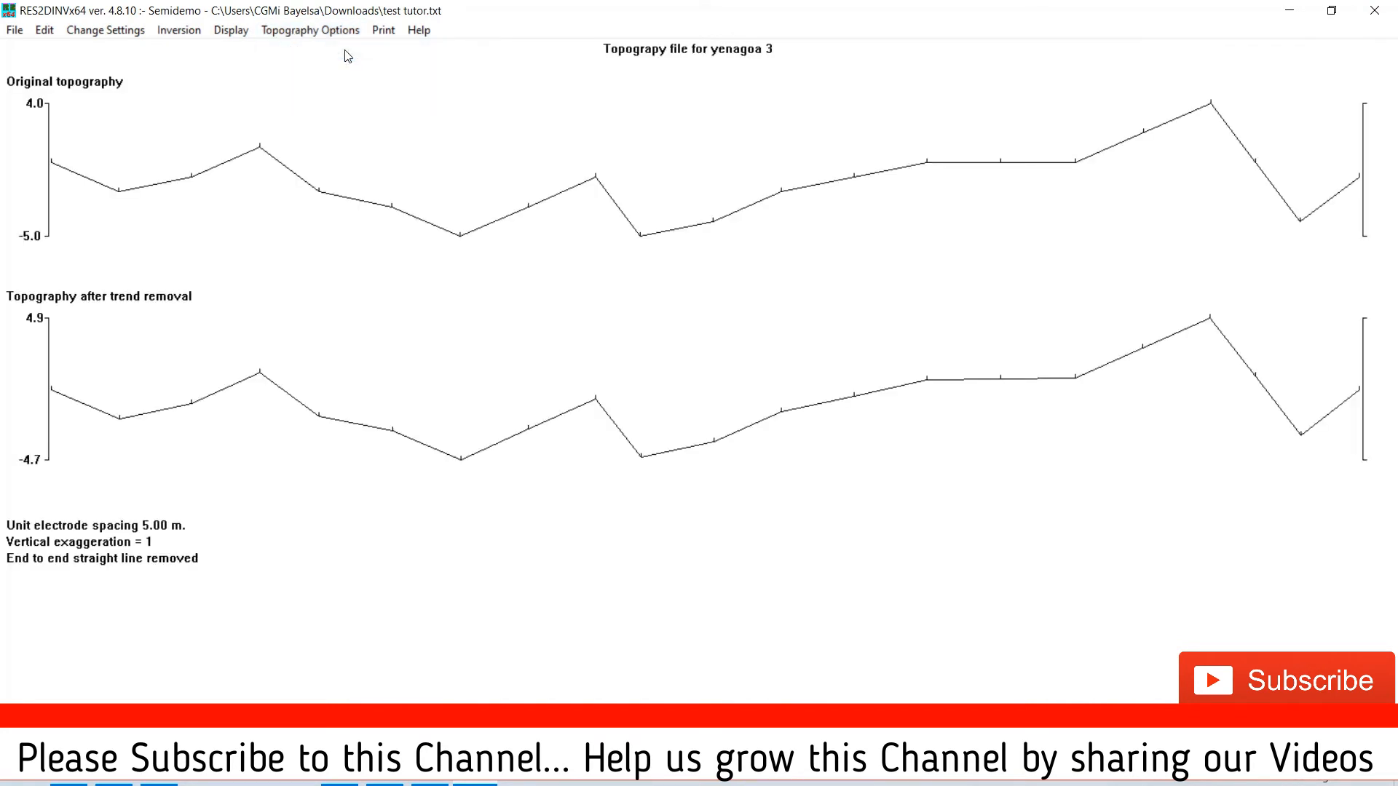
{"action": "mouse_move", "coordinate": [1277, 175]}
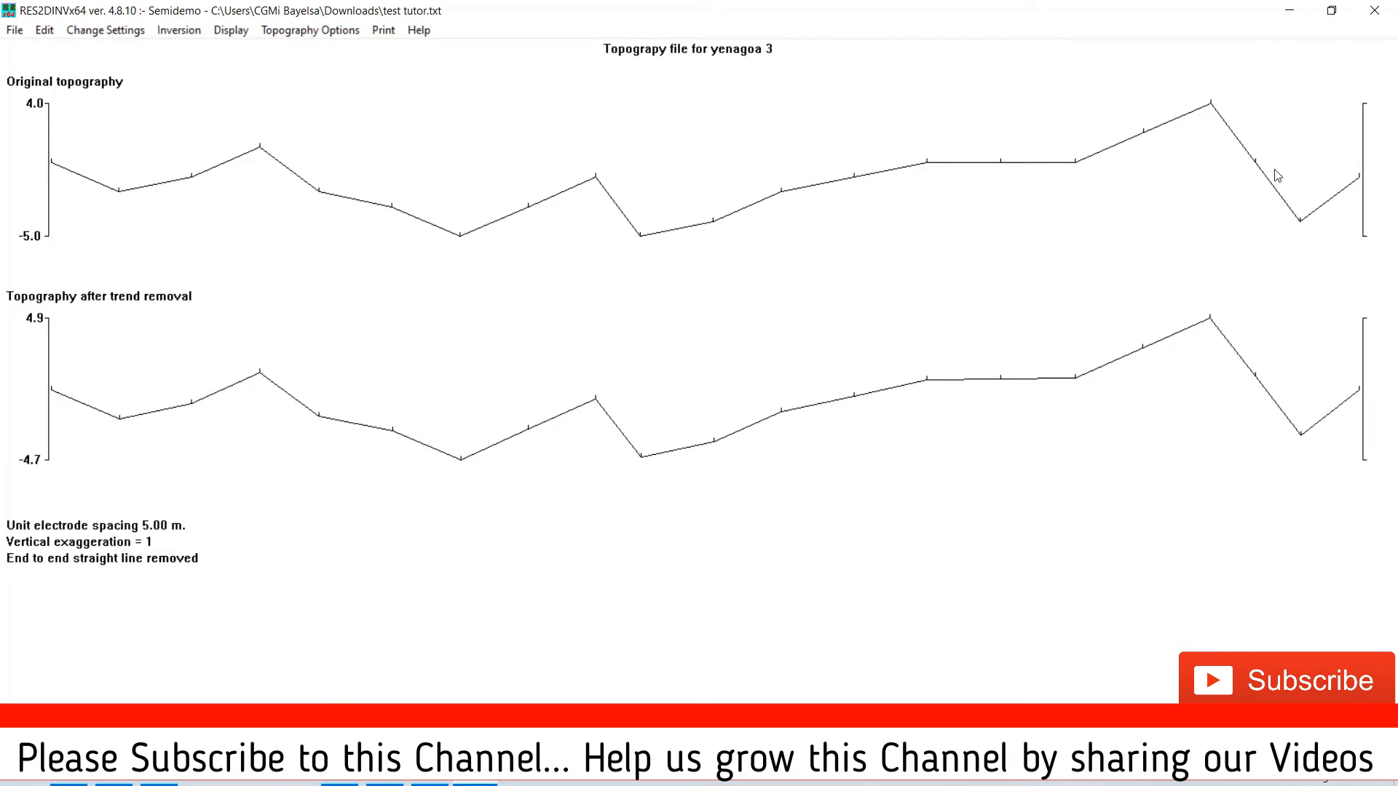
{"action": "mouse_move", "coordinate": [557, 183]}
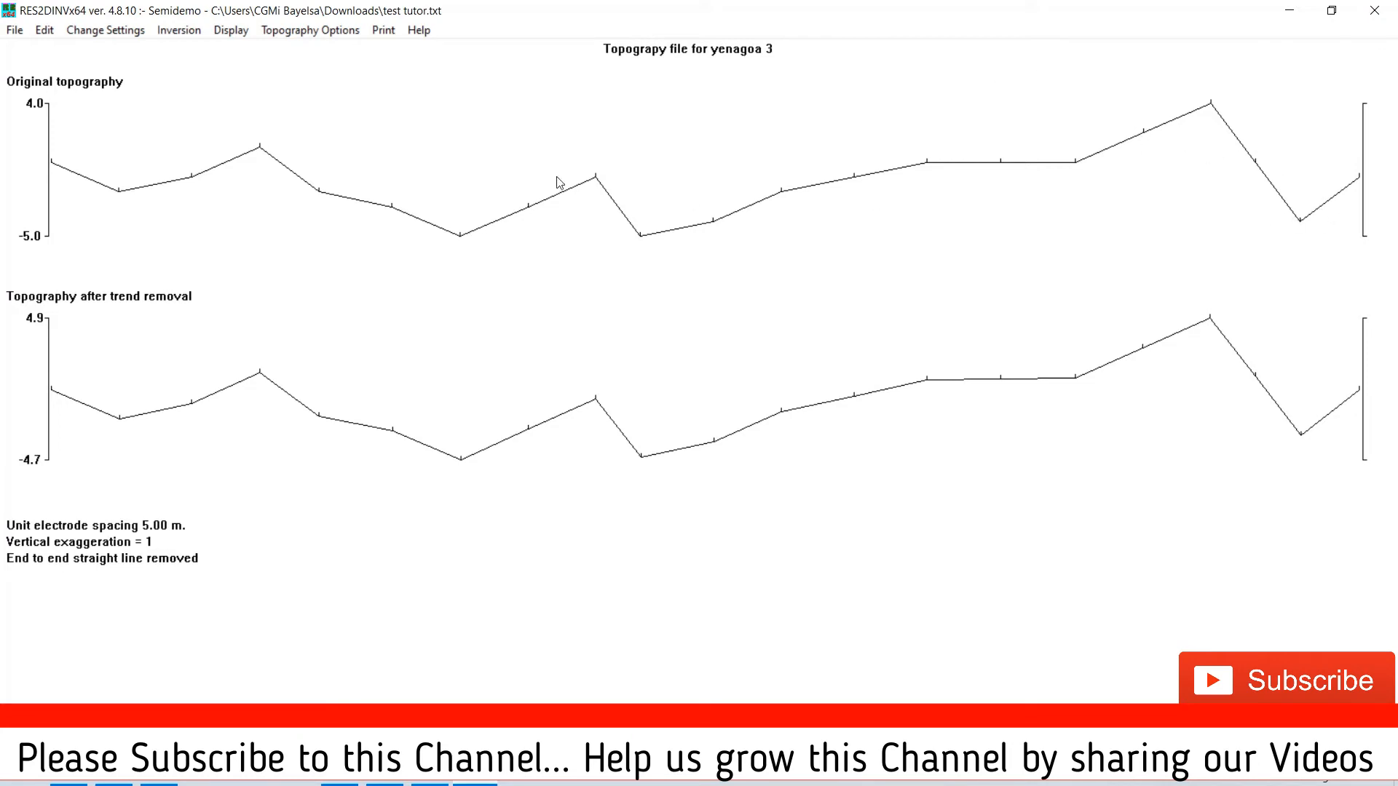
Carry out the inversion, saving results as 'test tutor.inv', and answer the convergence warning.
{"action": "left_click", "coordinate": [178, 30]}
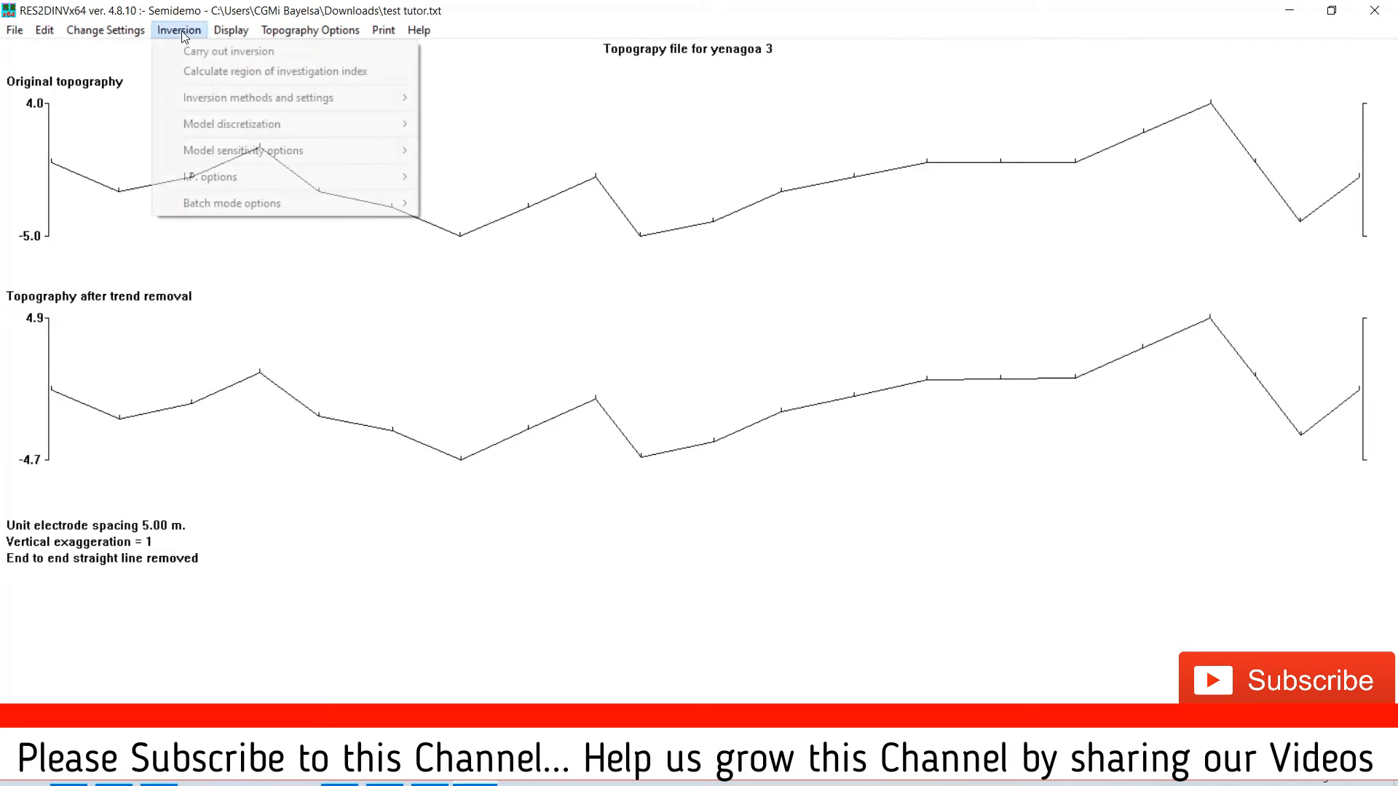
{"action": "left_click", "coordinate": [228, 51]}
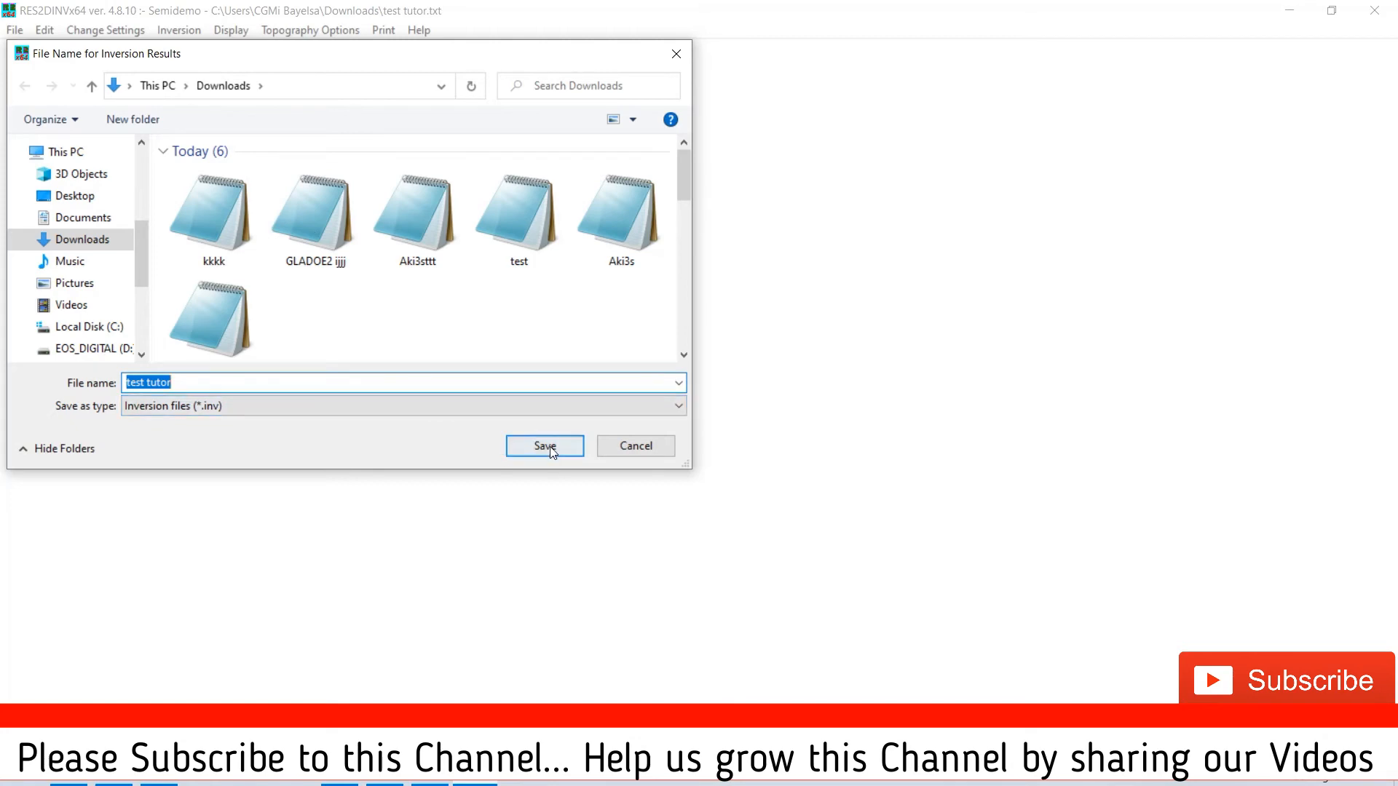
{"action": "left_click", "coordinate": [543, 445]}
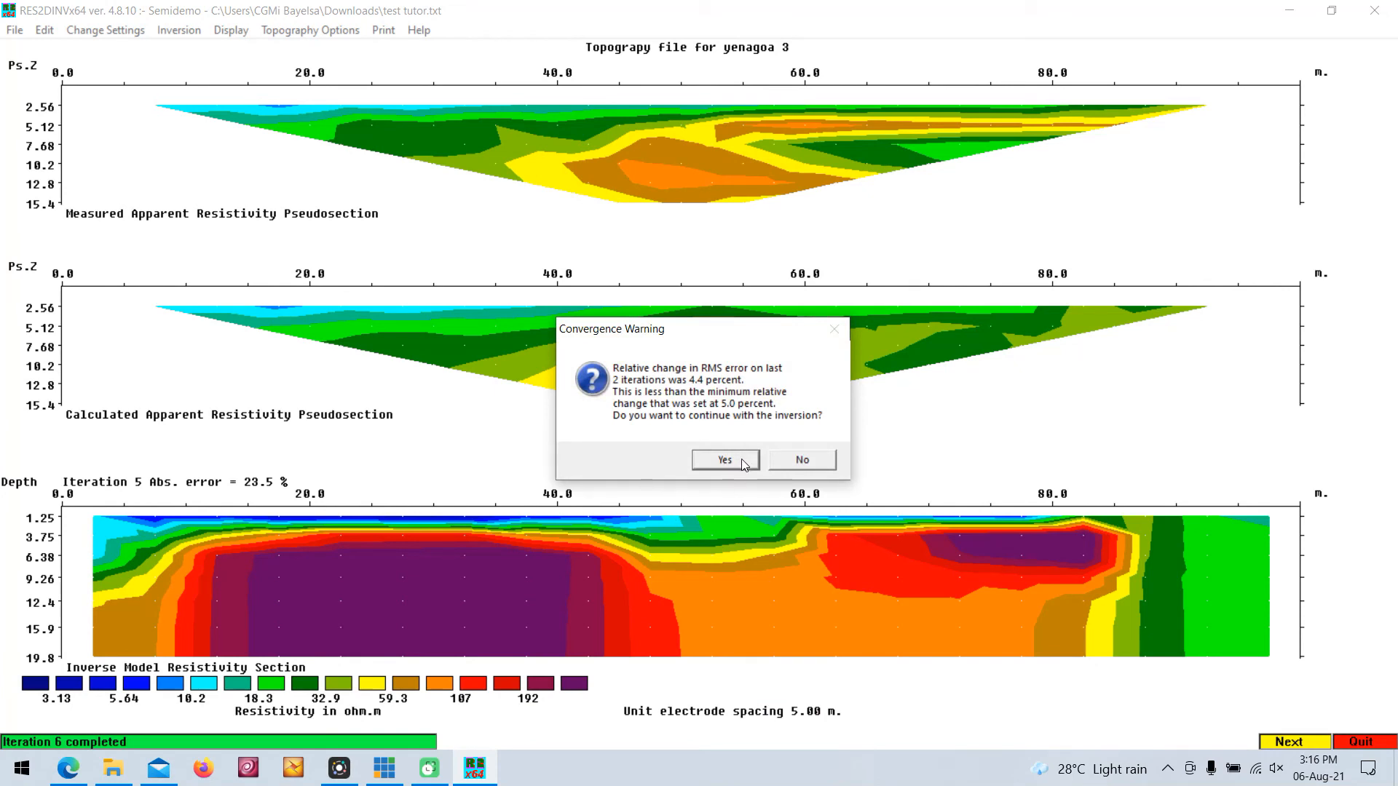
{"action": "mouse_move", "coordinate": [760, 467]}
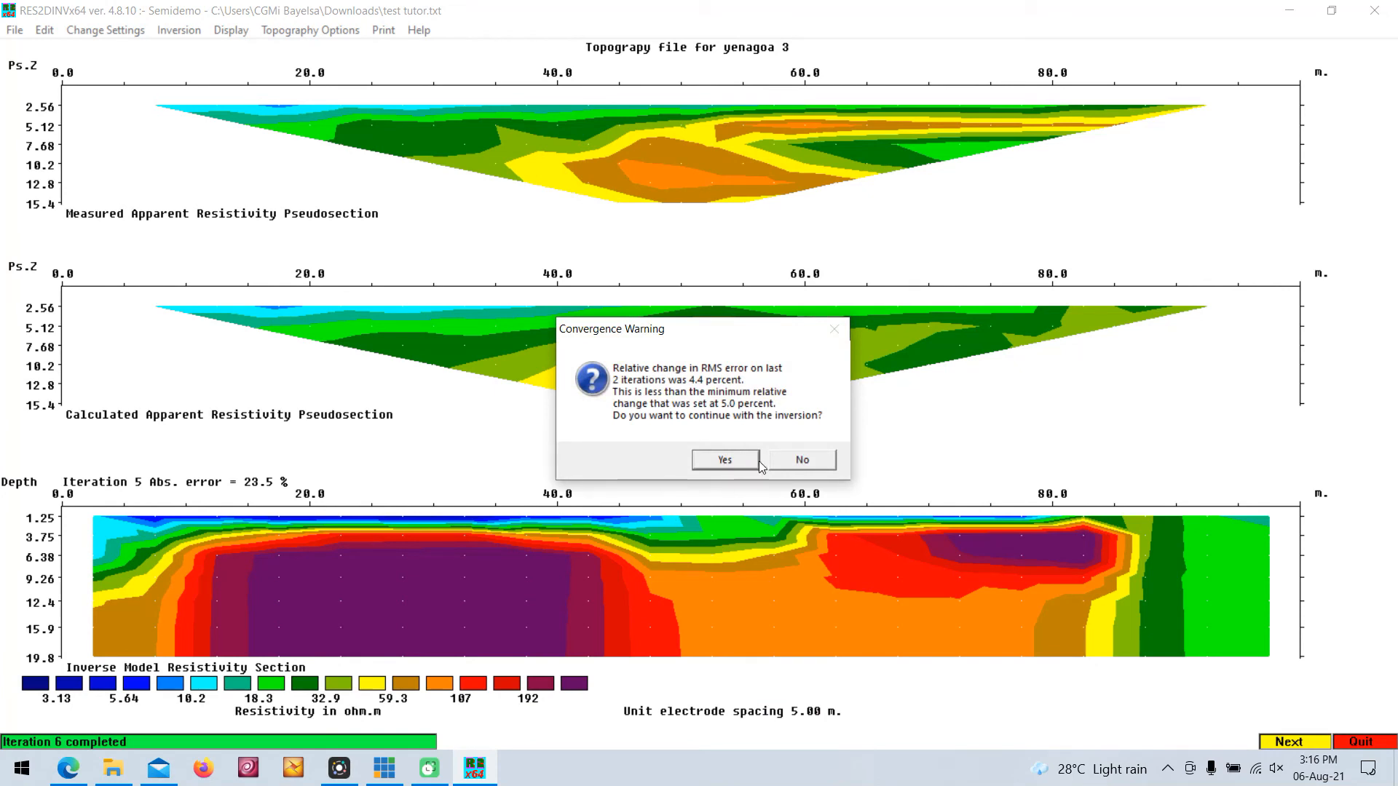
{"action": "left_click", "coordinate": [801, 458]}
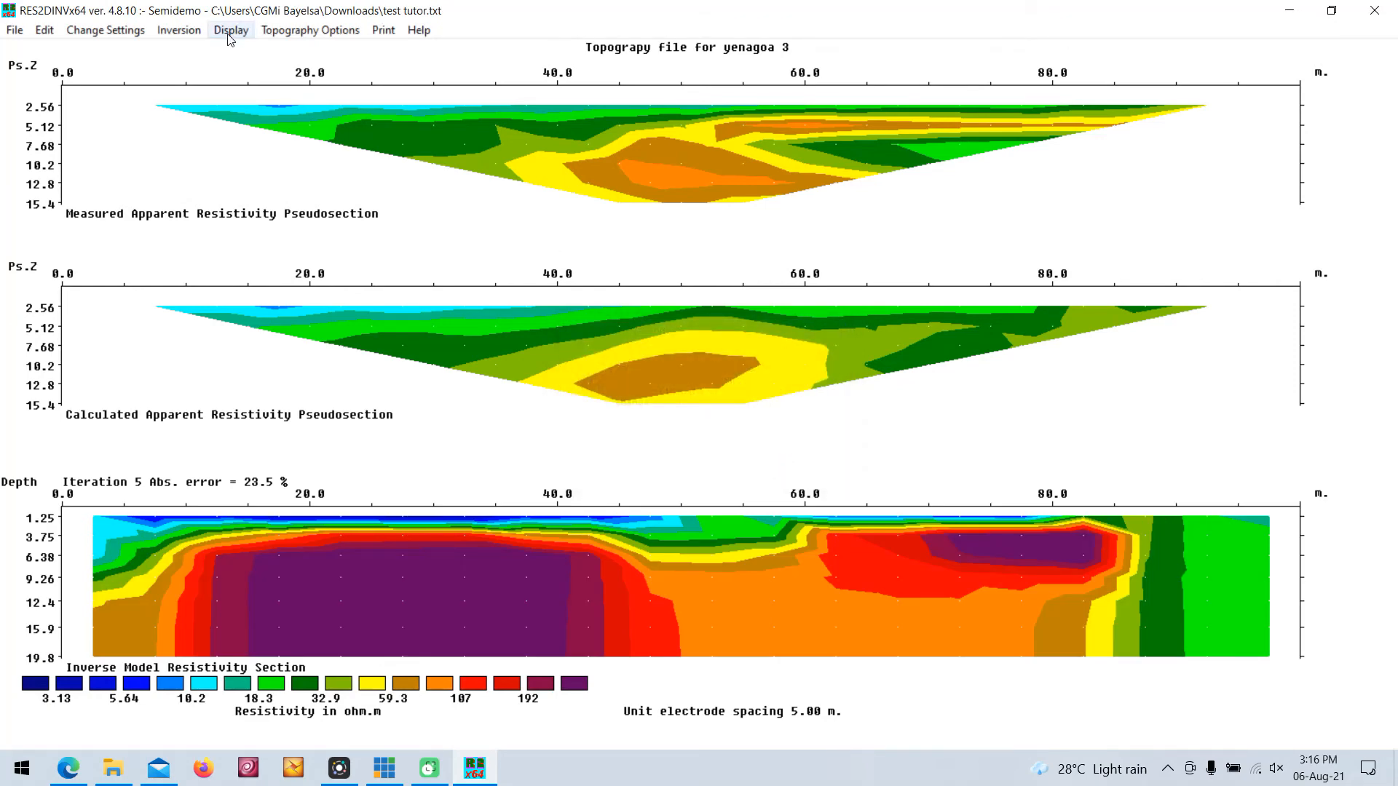
{"action": "mouse_move", "coordinate": [178, 29]}
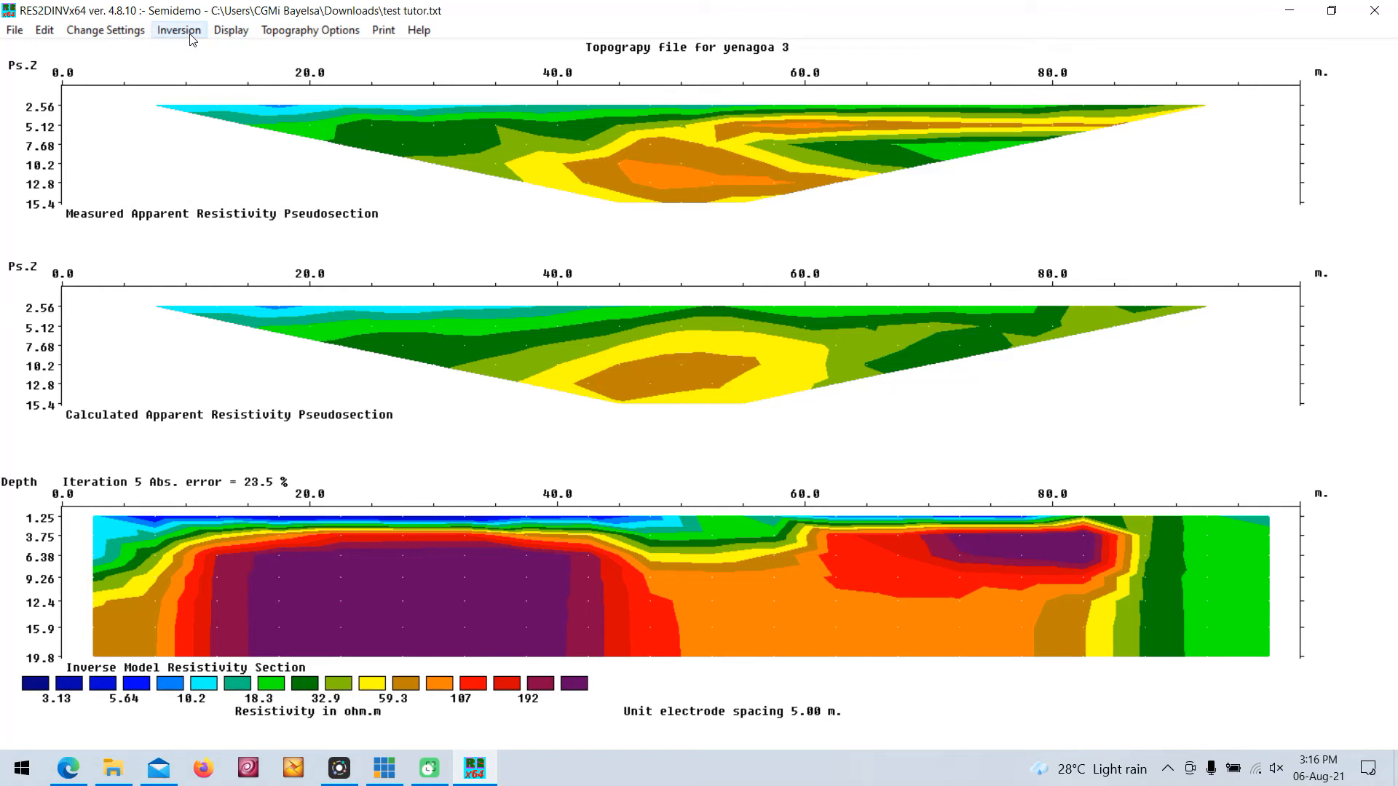
{"action": "mouse_move", "coordinate": [230, 30]}
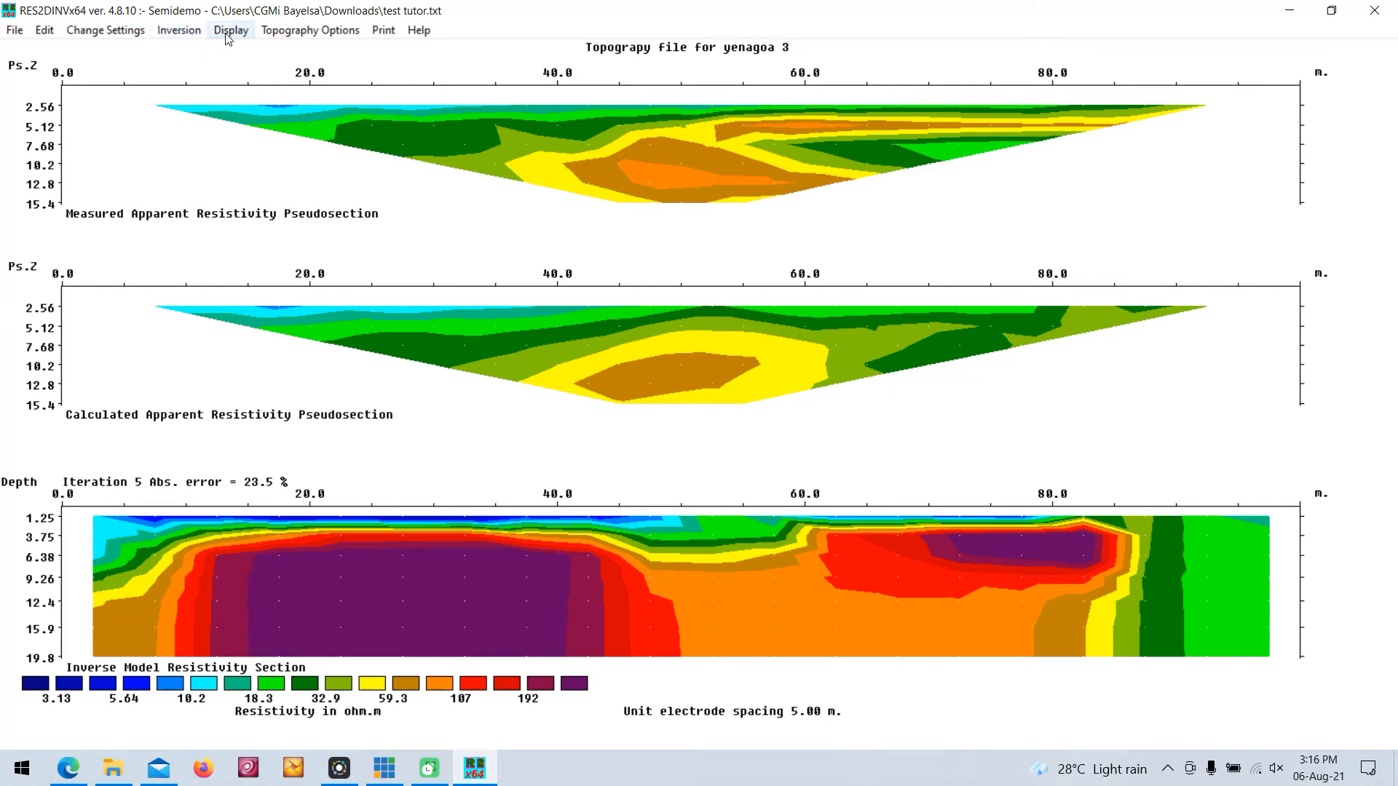
Show the saved inversion results and open the Display sections list of model views.
{"action": "left_click", "coordinate": [231, 29]}
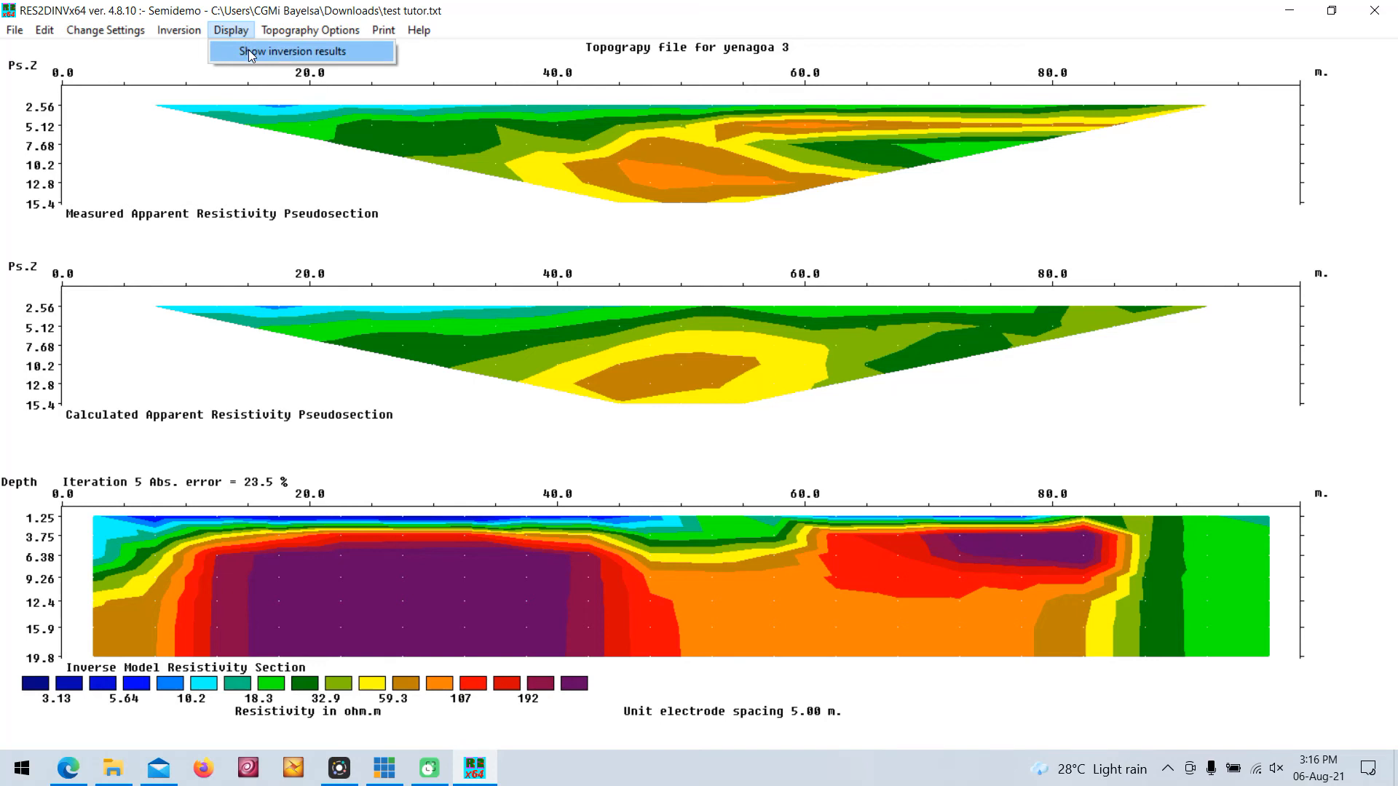
{"action": "left_click", "coordinate": [291, 51]}
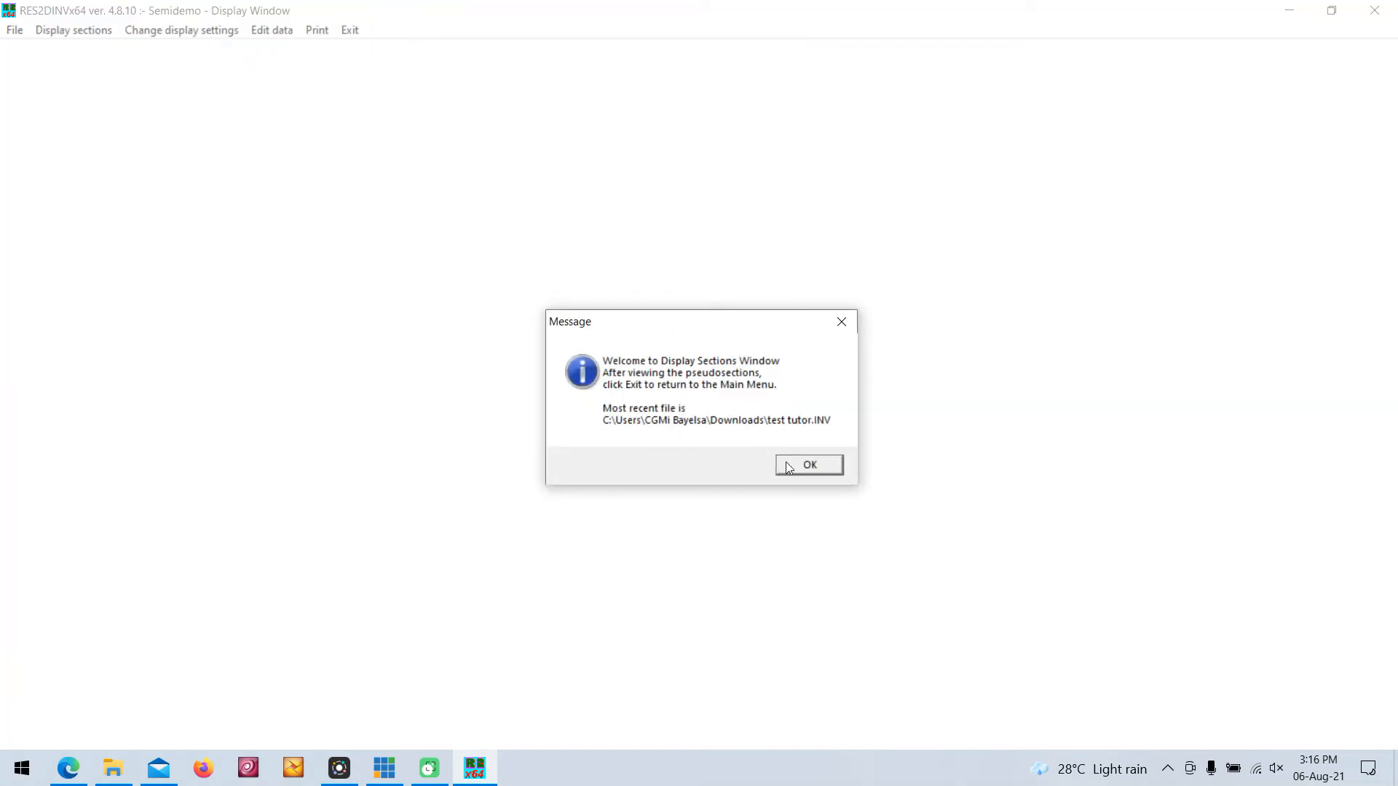
{"action": "left_click", "coordinate": [808, 465]}
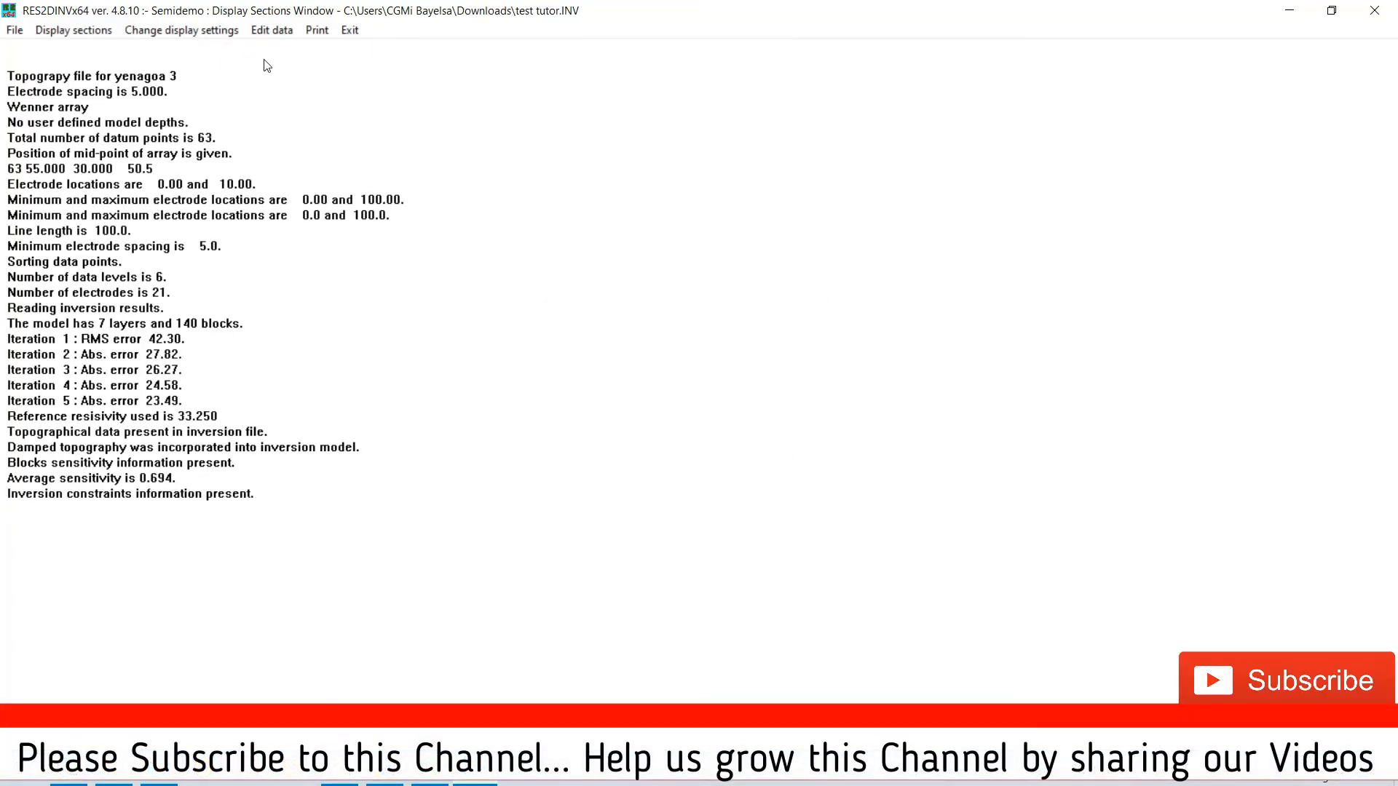
{"action": "left_click", "coordinate": [181, 29]}
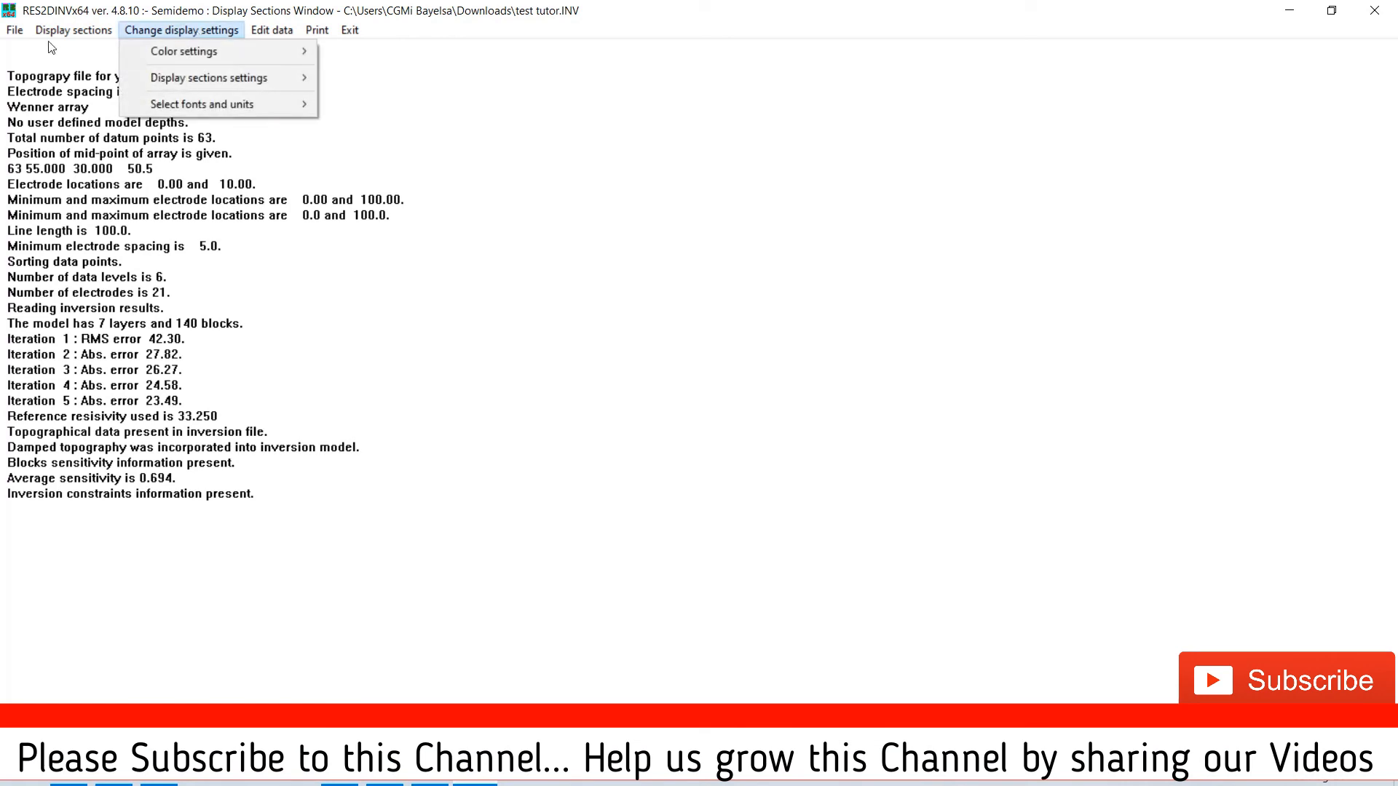
{"action": "left_click", "coordinate": [73, 29]}
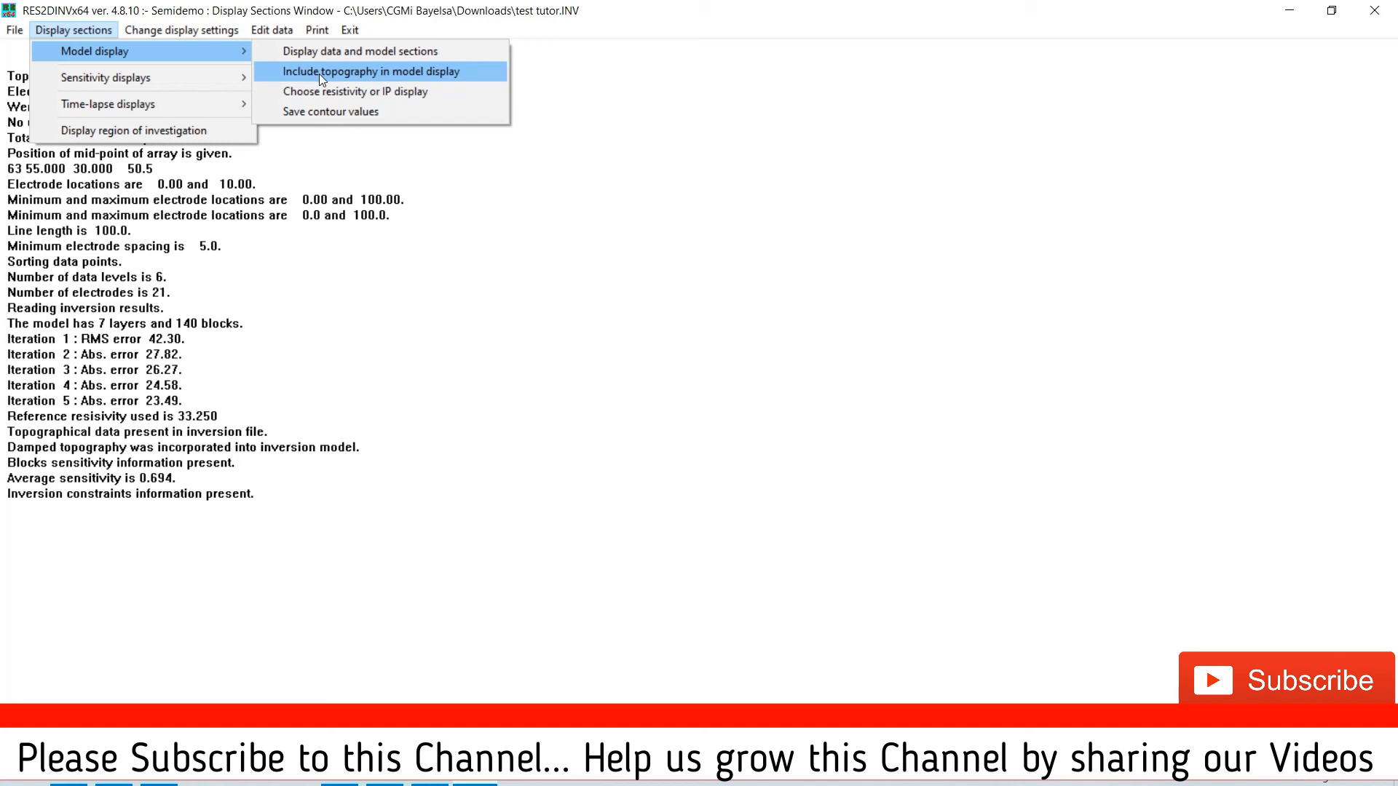
Draw the iteration 1 model section with topography using logarithmic contour intervals.
{"action": "left_click", "coordinate": [380, 71]}
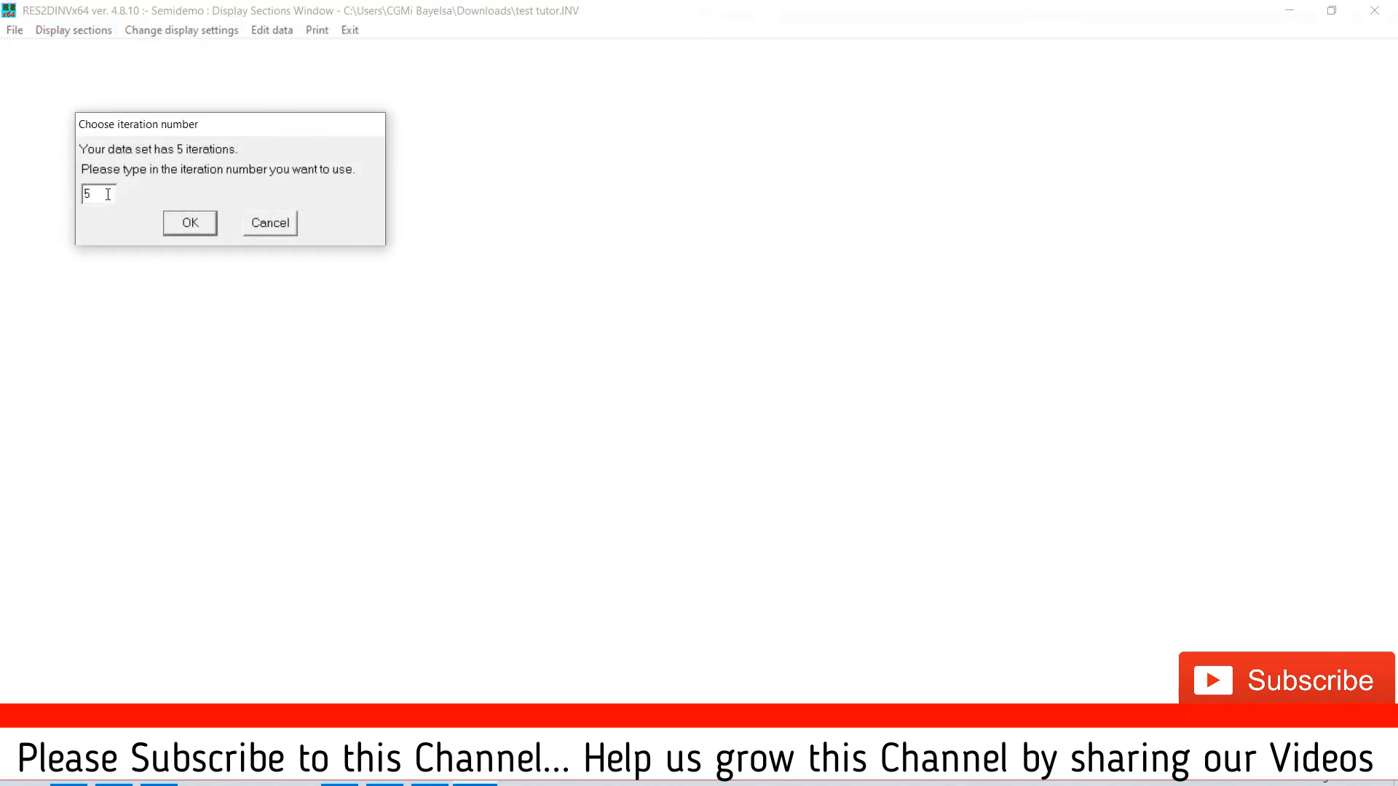
{"action": "type", "text": "1"}
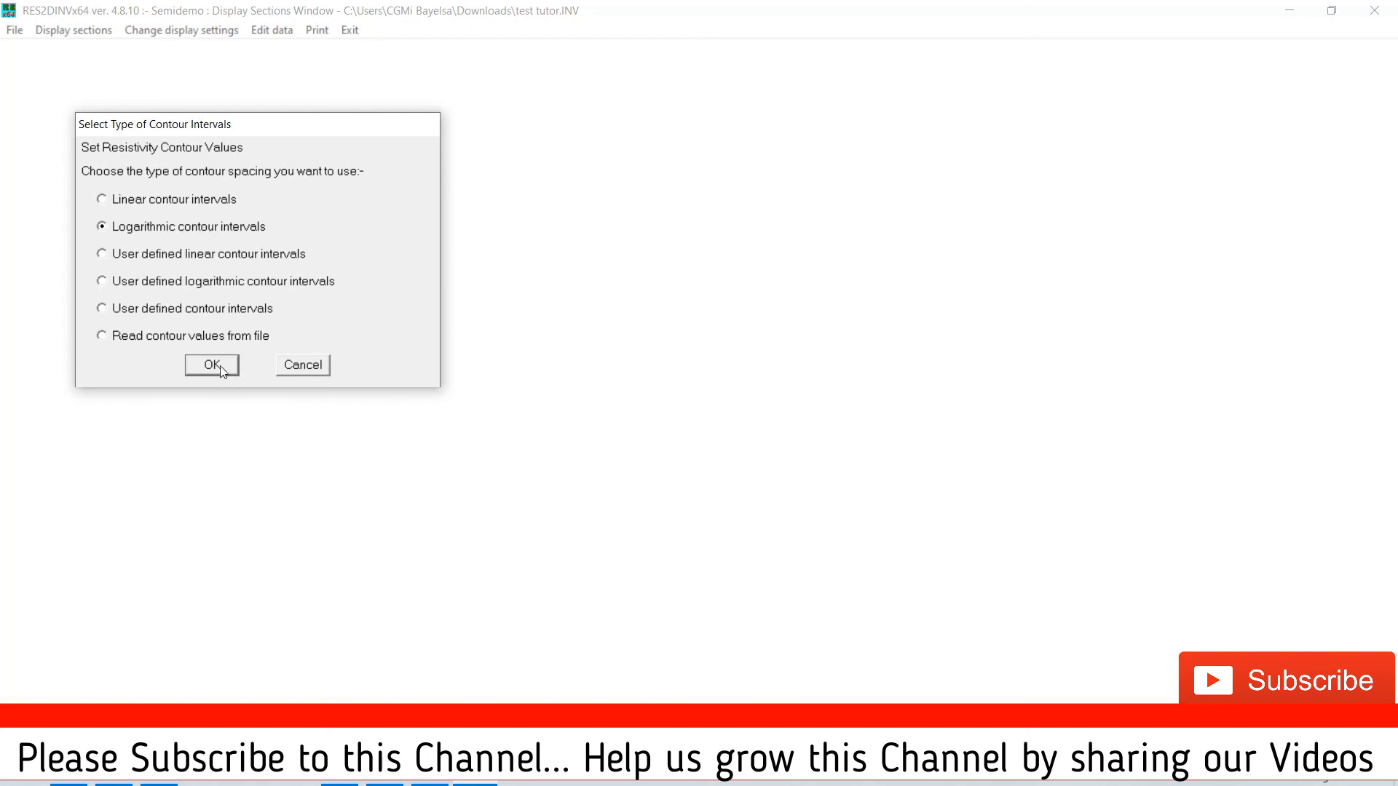
{"action": "left_click", "coordinate": [212, 364]}
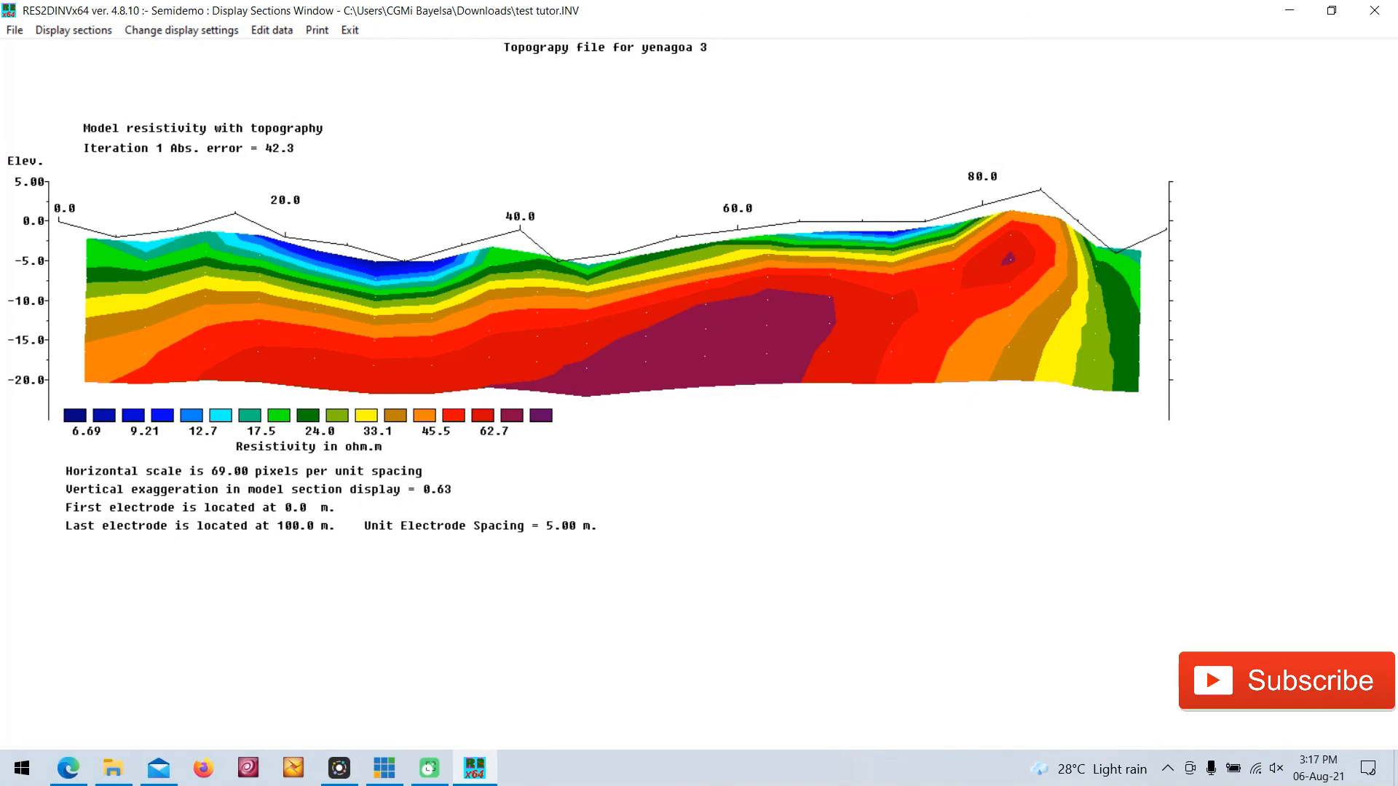
{"action": "mouse_move", "coordinate": [1353, 737]}
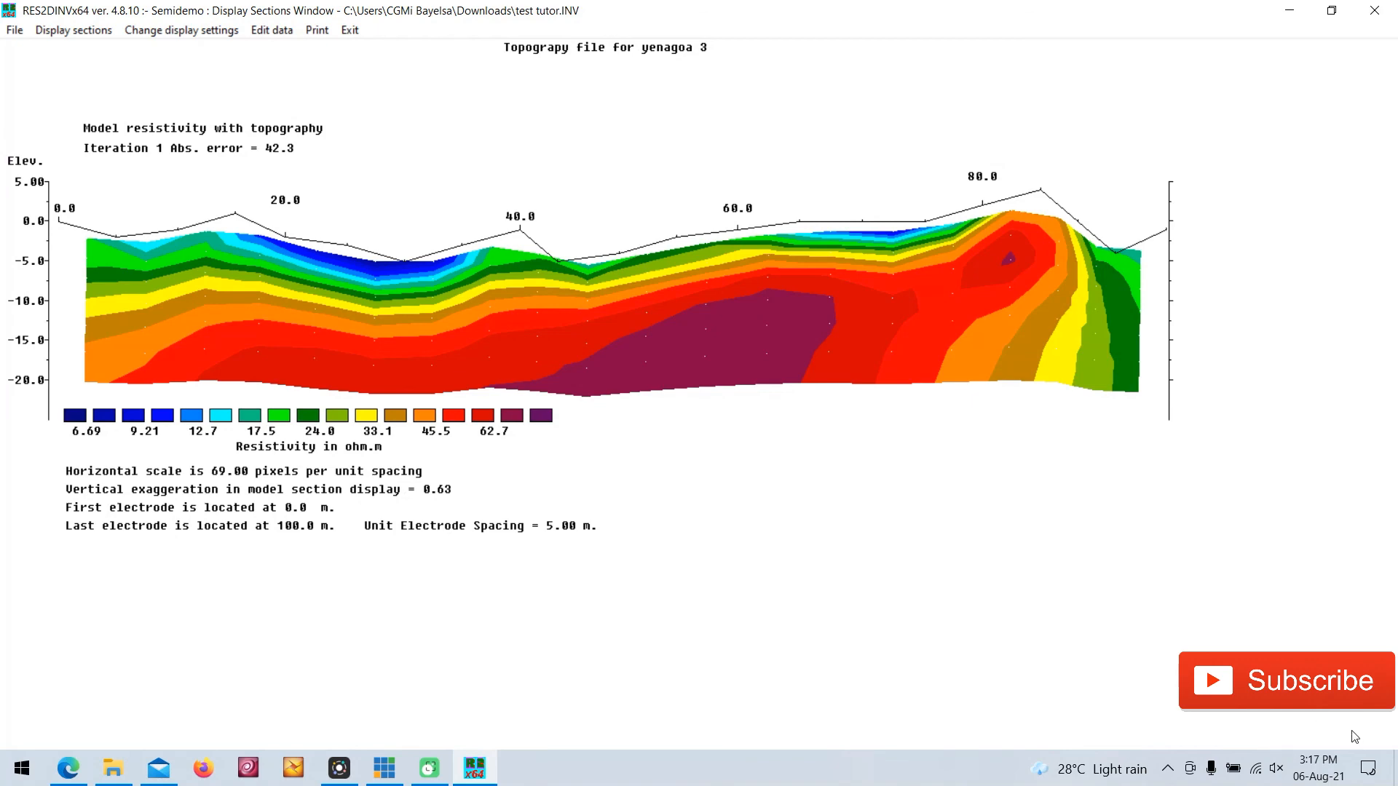